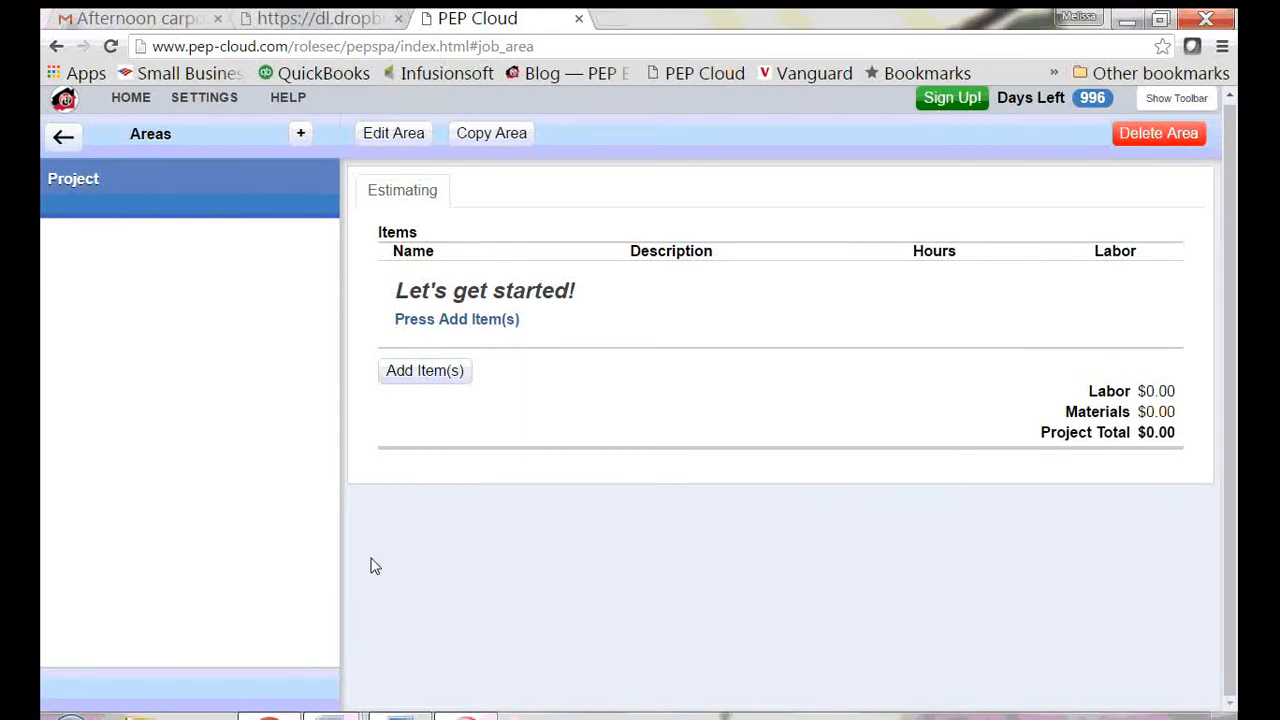
# Step: Leave the empty estimate and go back to the client record listing their jobs
pyautogui.click(424, 370)
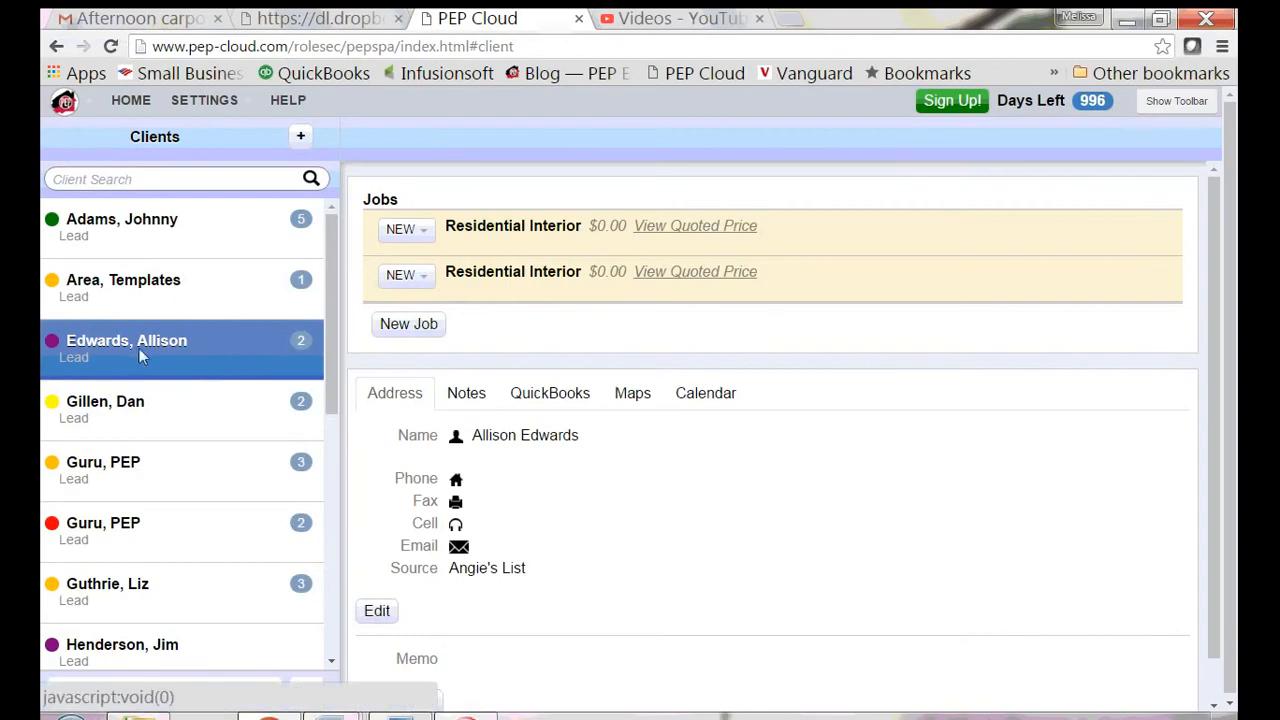
# Step: Add a Residential Exterior job named 'Garden shed' and save it
pyautogui.click(408, 323)
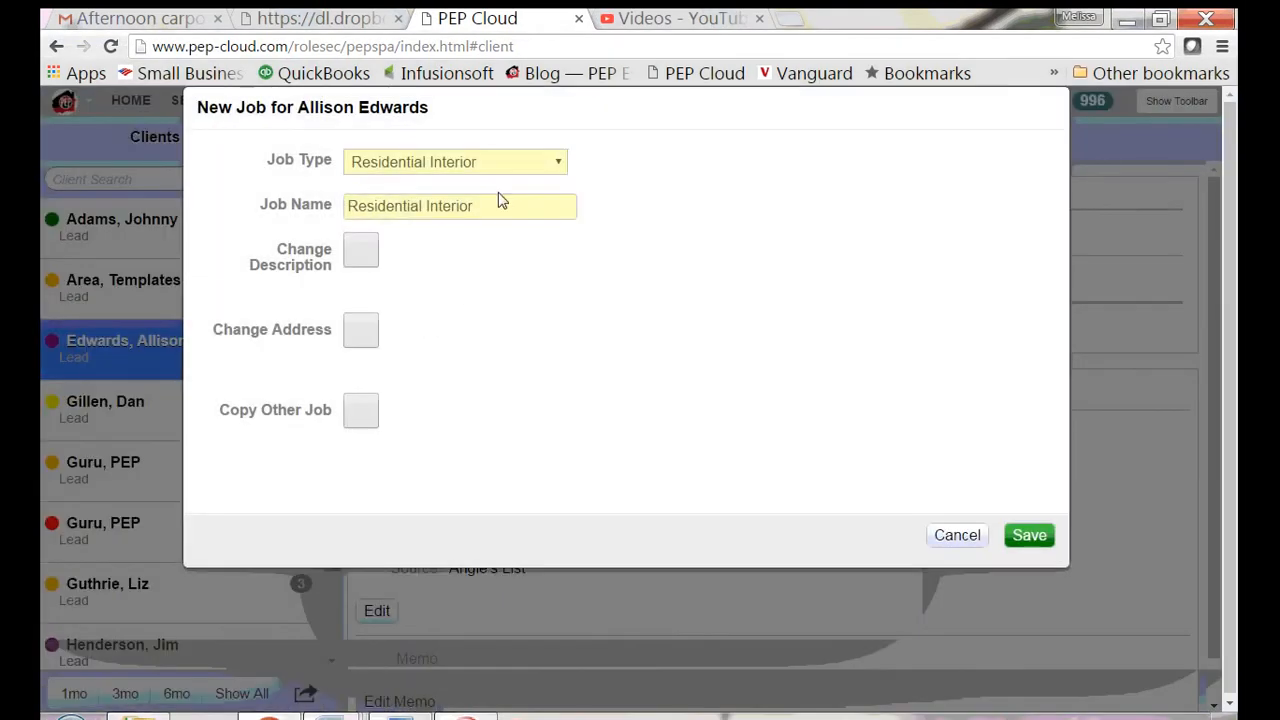
pyautogui.click(455, 161)
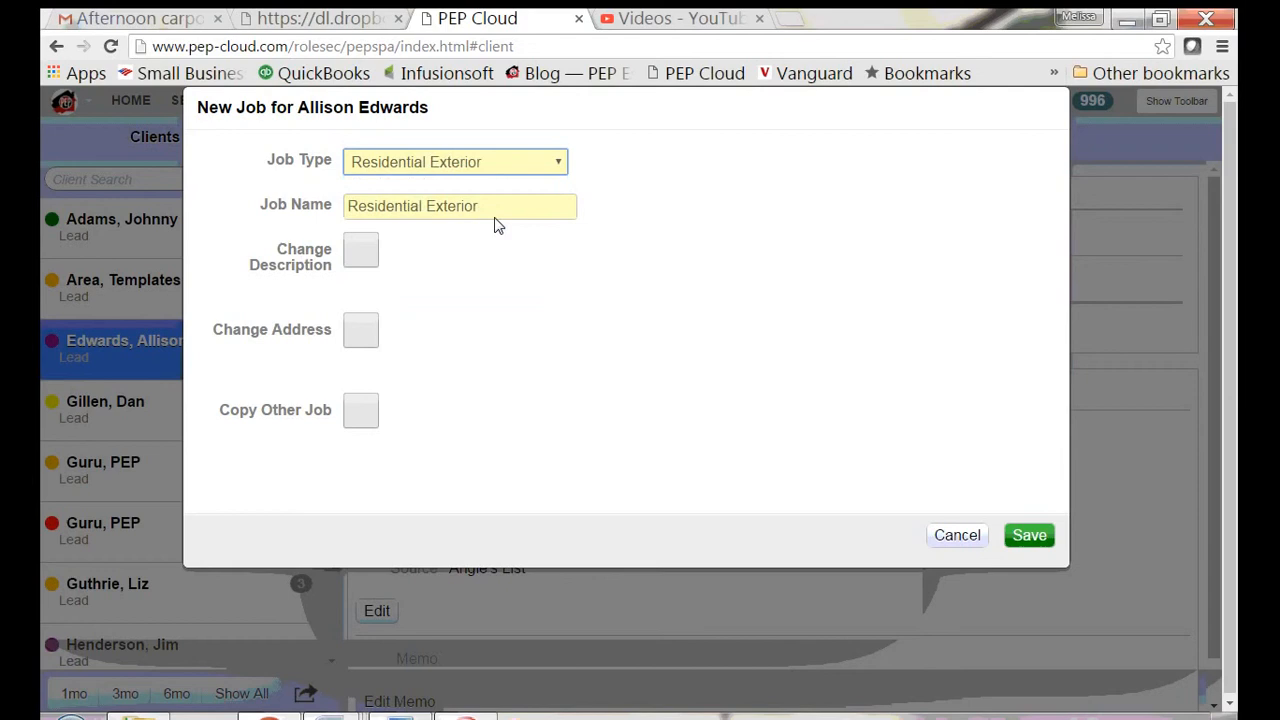
pyautogui.write('Gar')
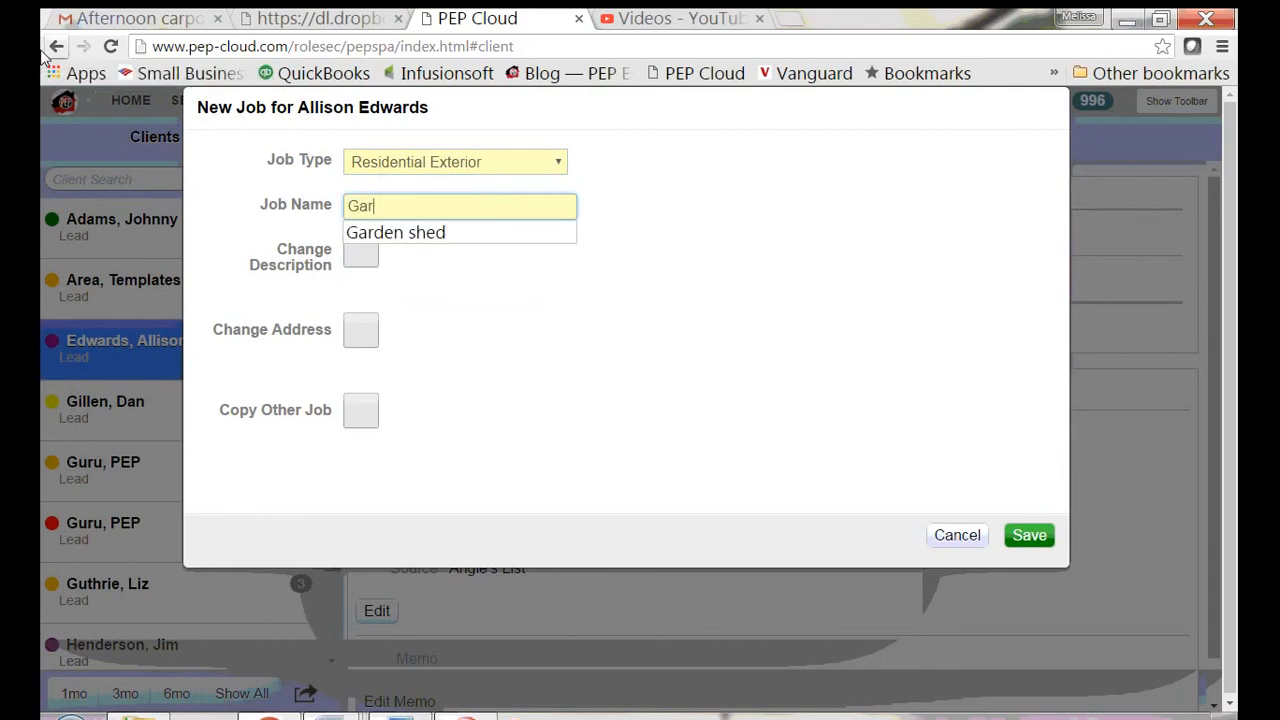
pyautogui.click(460, 232)
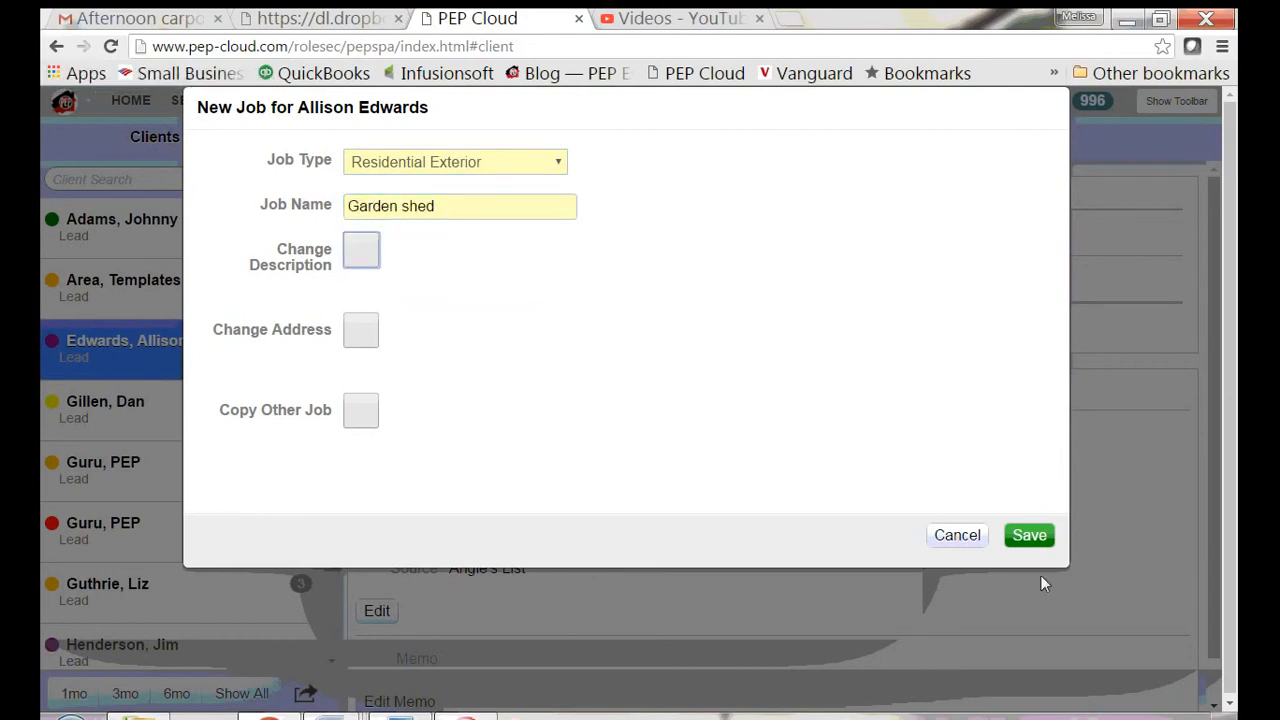
pyautogui.click(1029, 535)
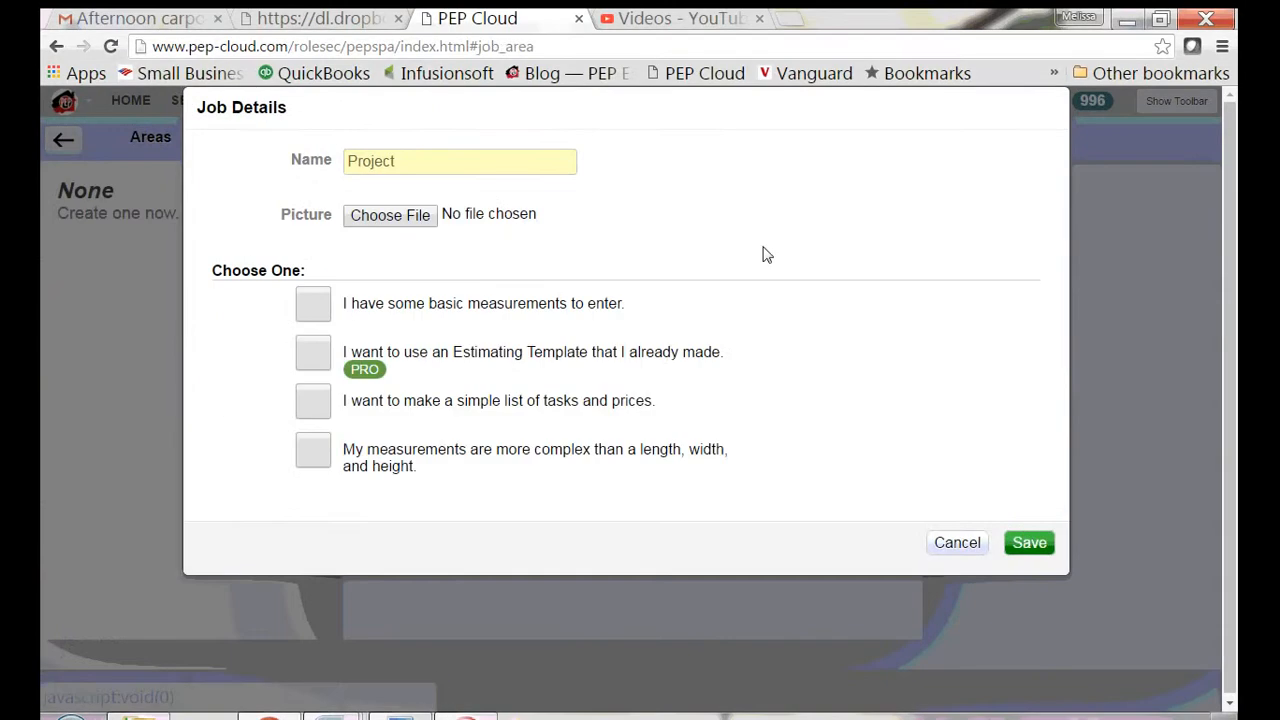
# Step: Enter basic measurements for the Project area: 16 by 12 ft, 8 ft high, gable
pyautogui.click(312, 303)
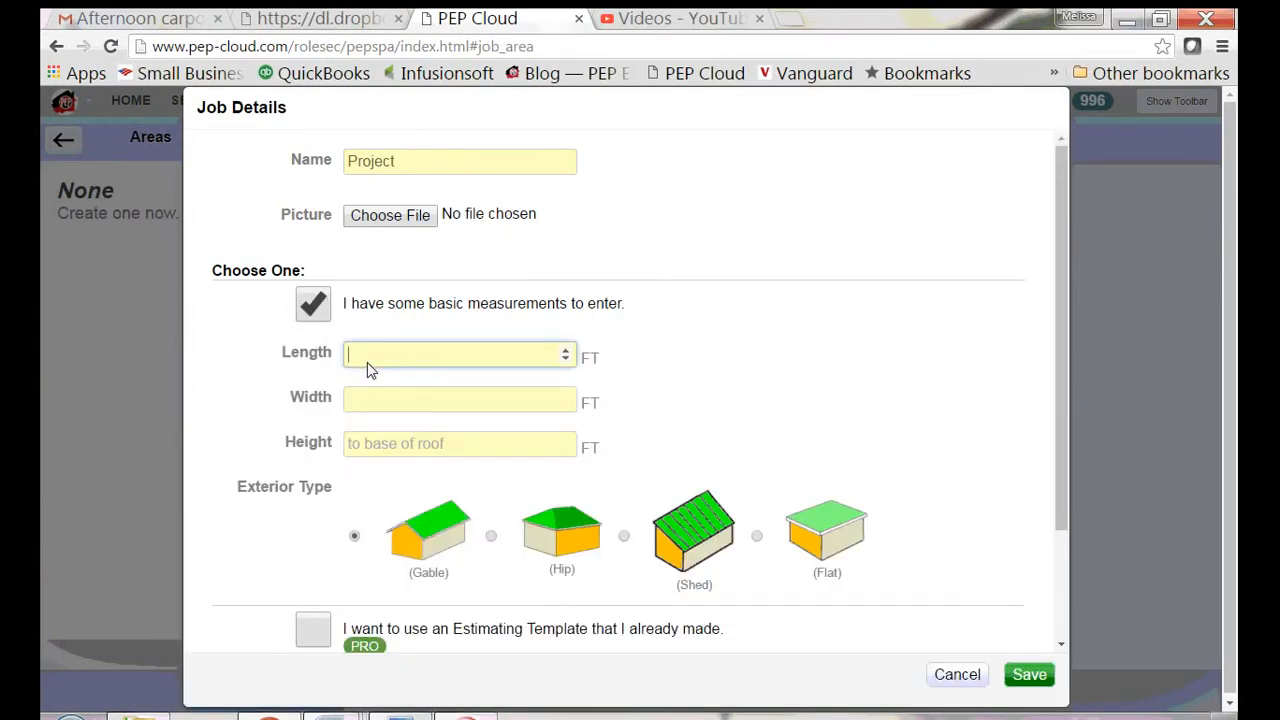
pyautogui.write('12')
pyautogui.click(460, 443)
pyautogui.write('8')
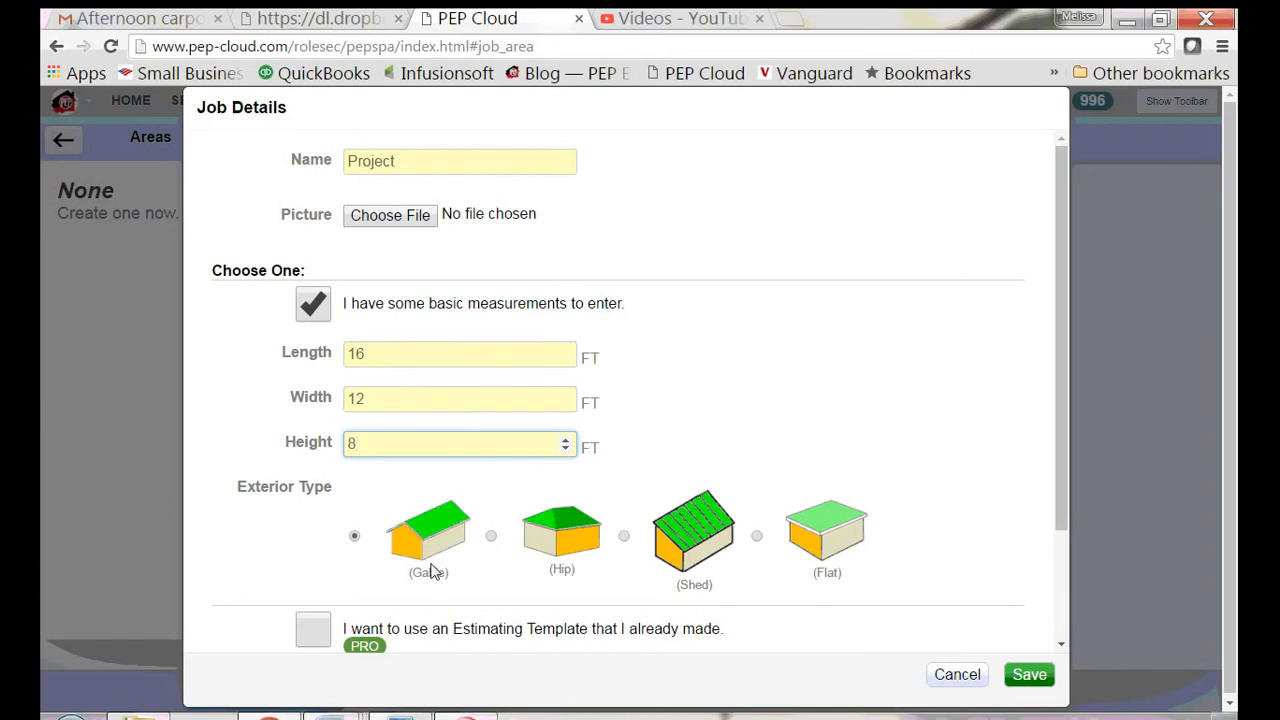
pyautogui.moveTo(1053, 698)
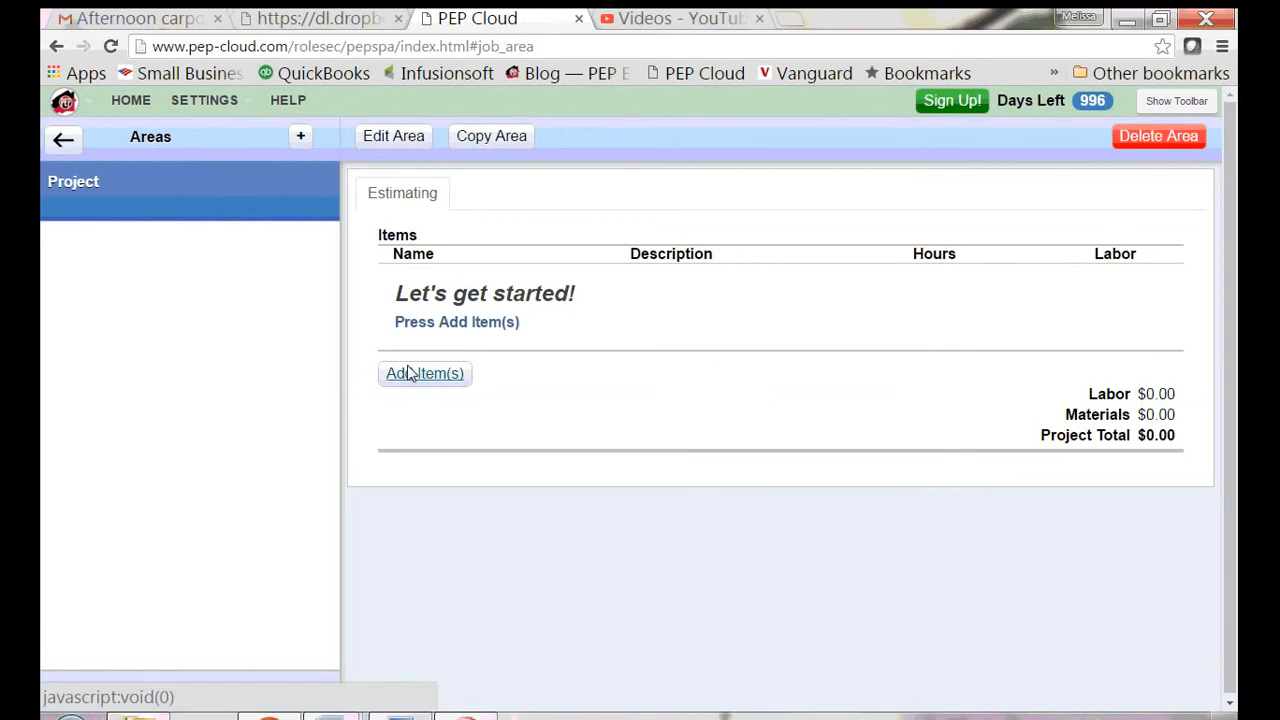
# Step: Add a rate-library item by square foot using the Clapboard Siding -rough rate
pyautogui.click(424, 373)
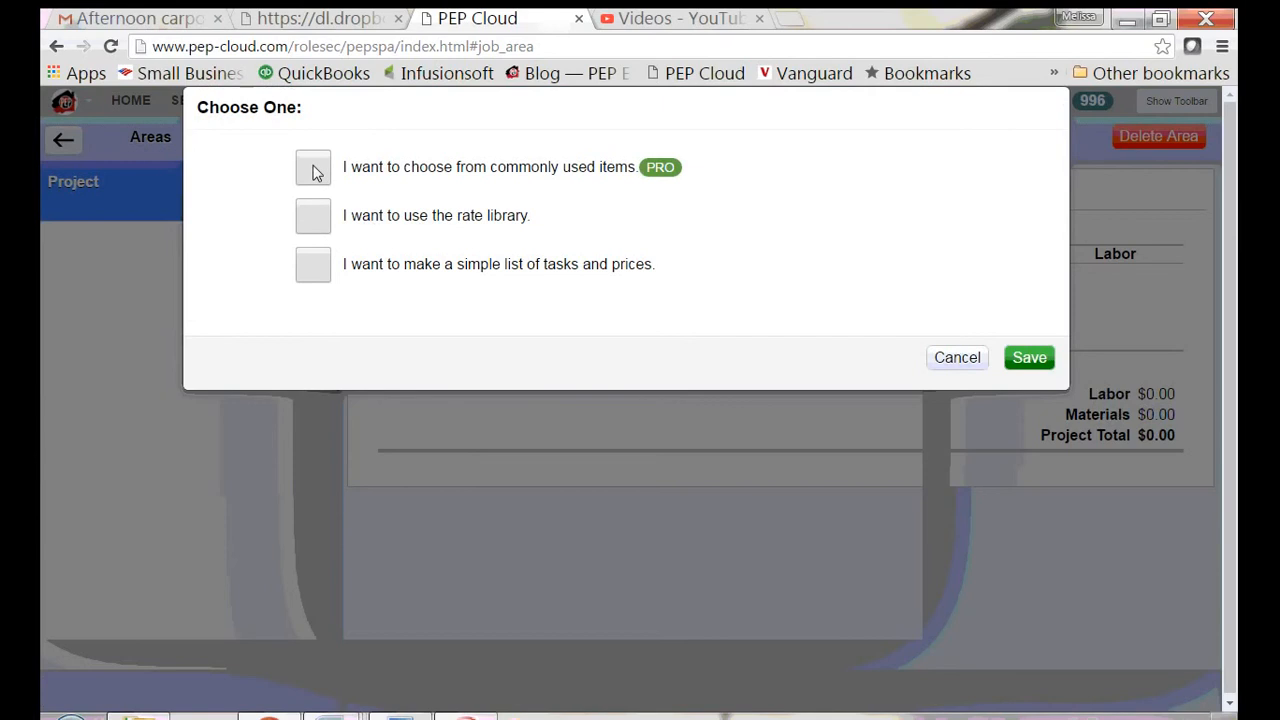
pyautogui.click(313, 215)
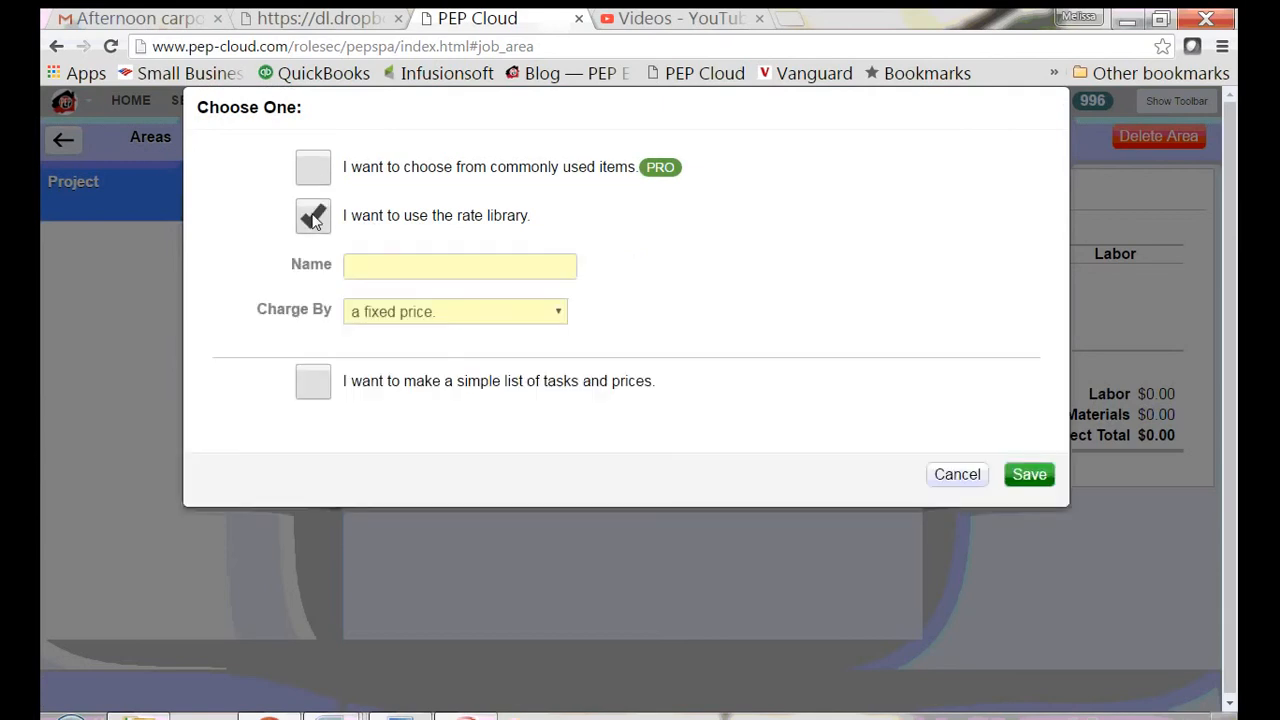
pyautogui.click(313, 217)
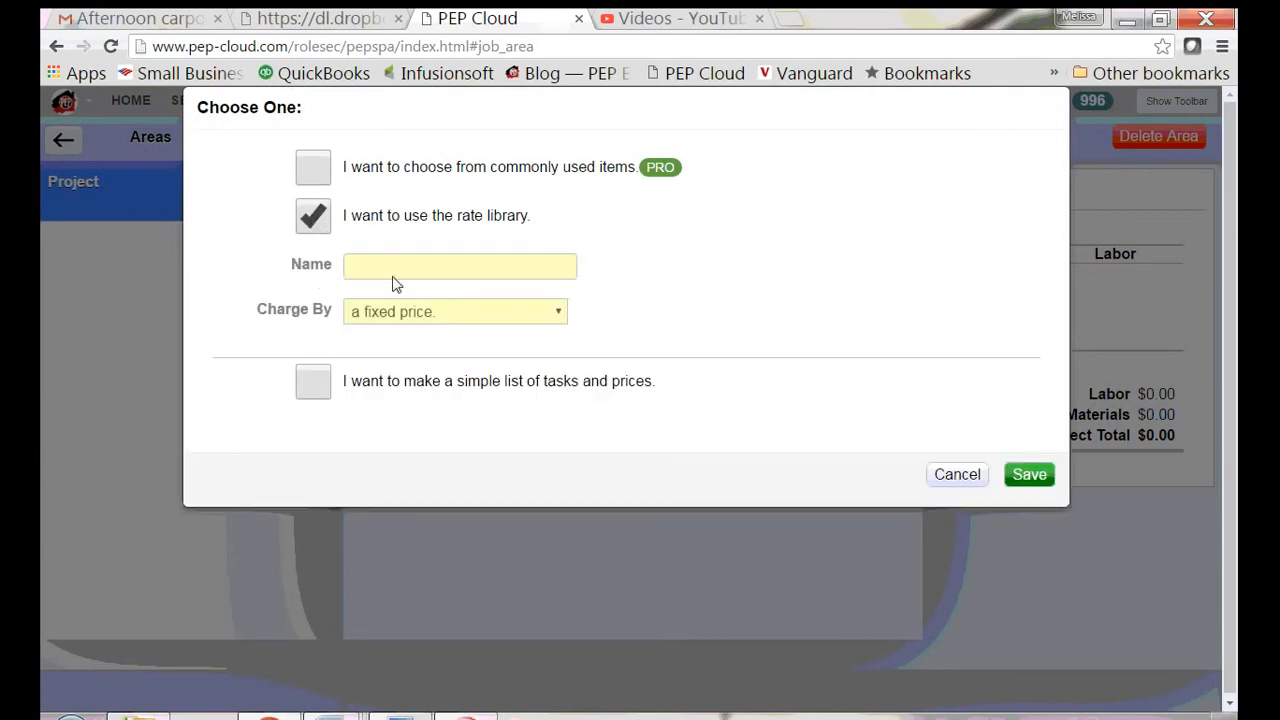
pyautogui.moveTo(500, 273)
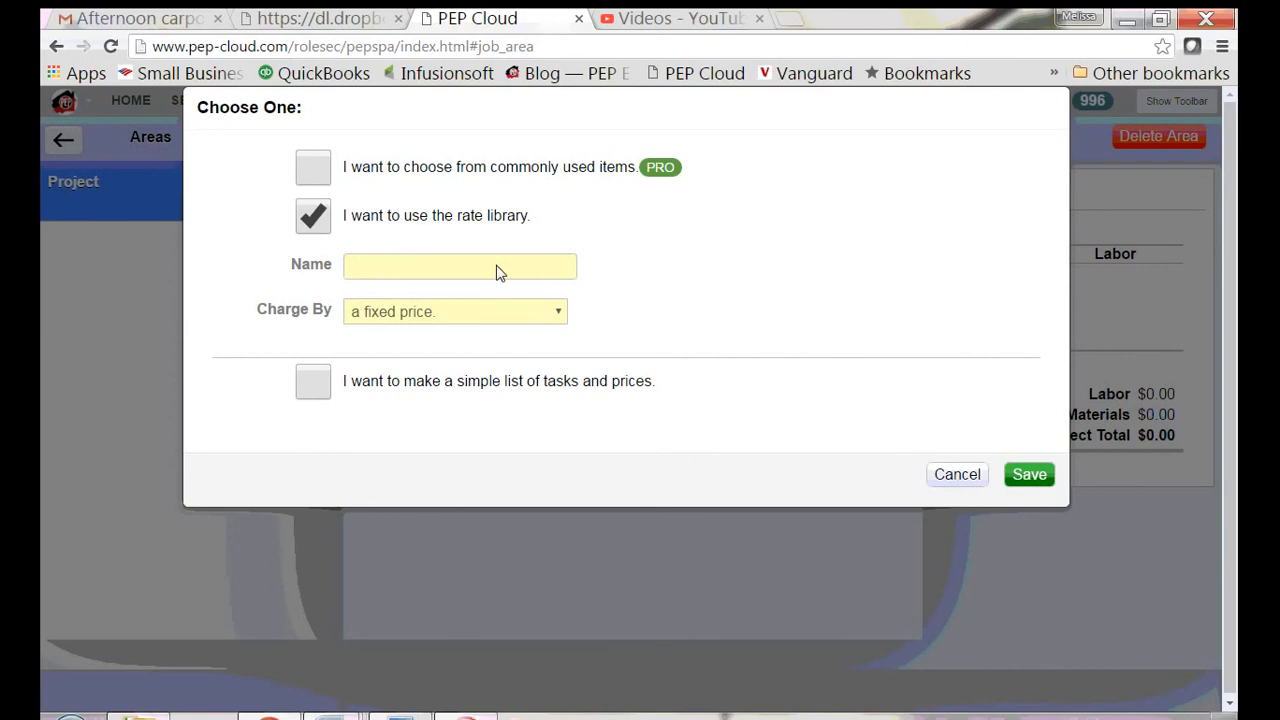
pyautogui.moveTo(295, 310)
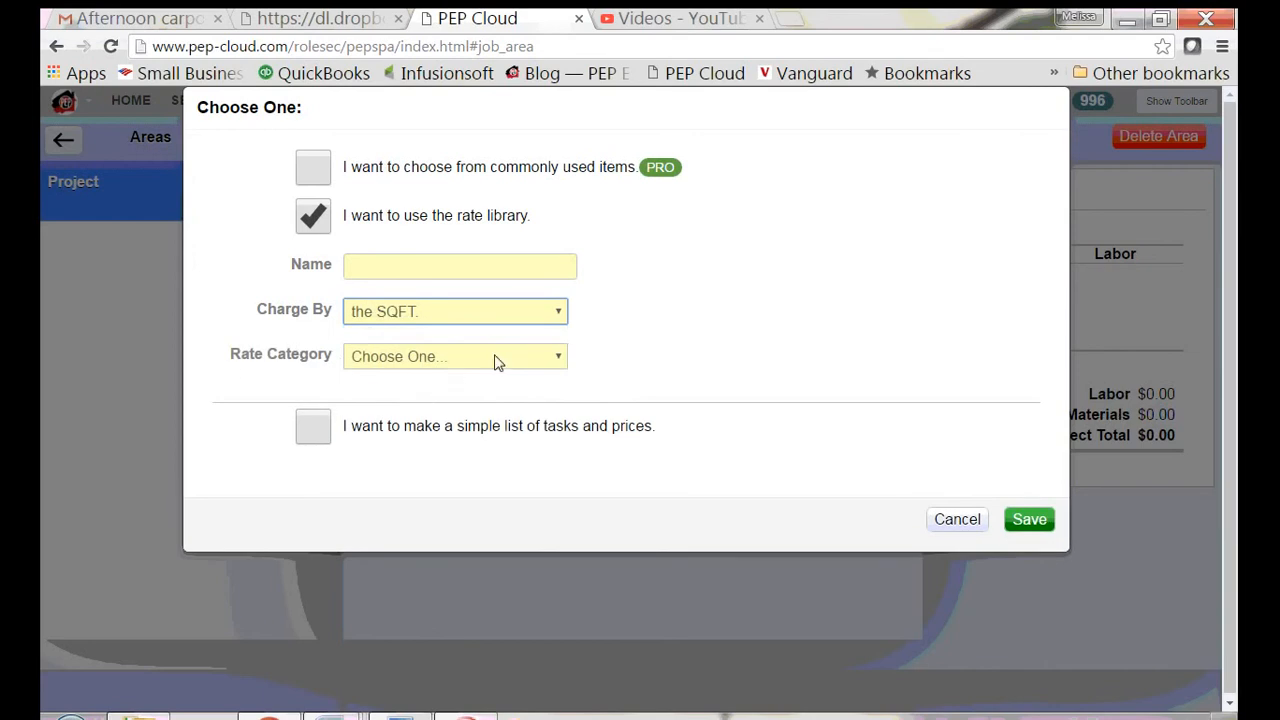
pyautogui.click(455, 356)
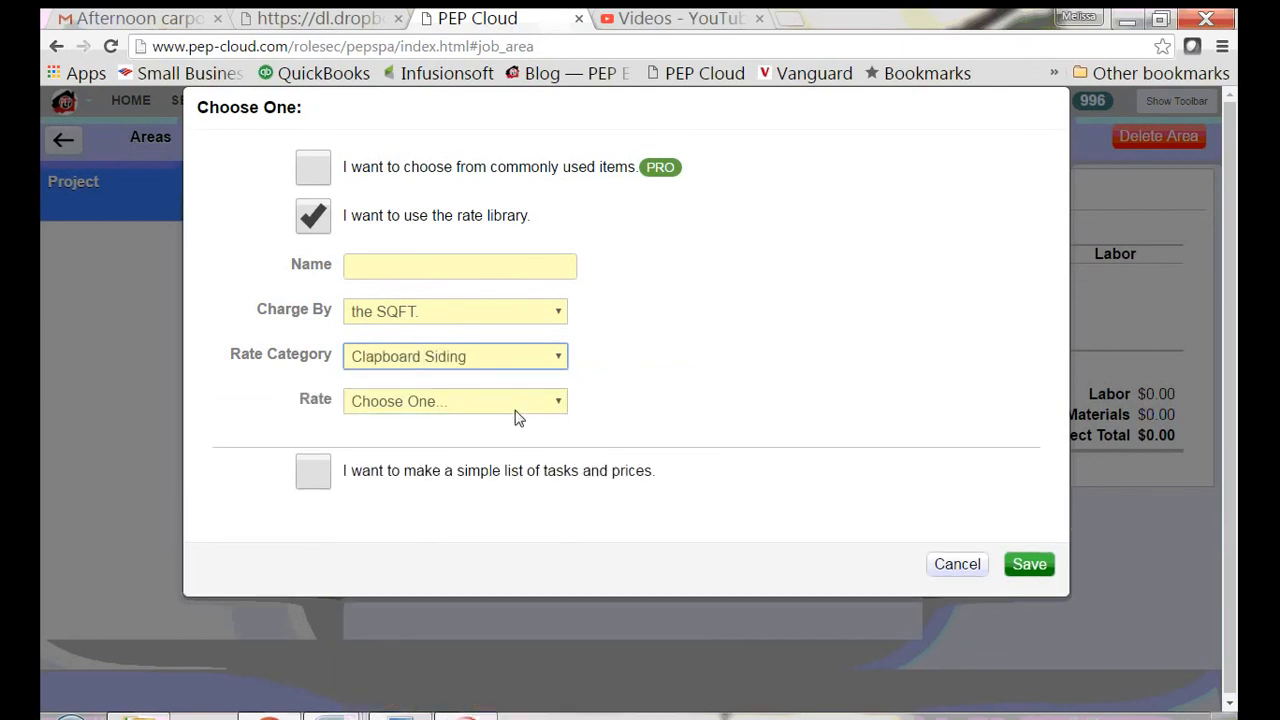
pyautogui.click(455, 401)
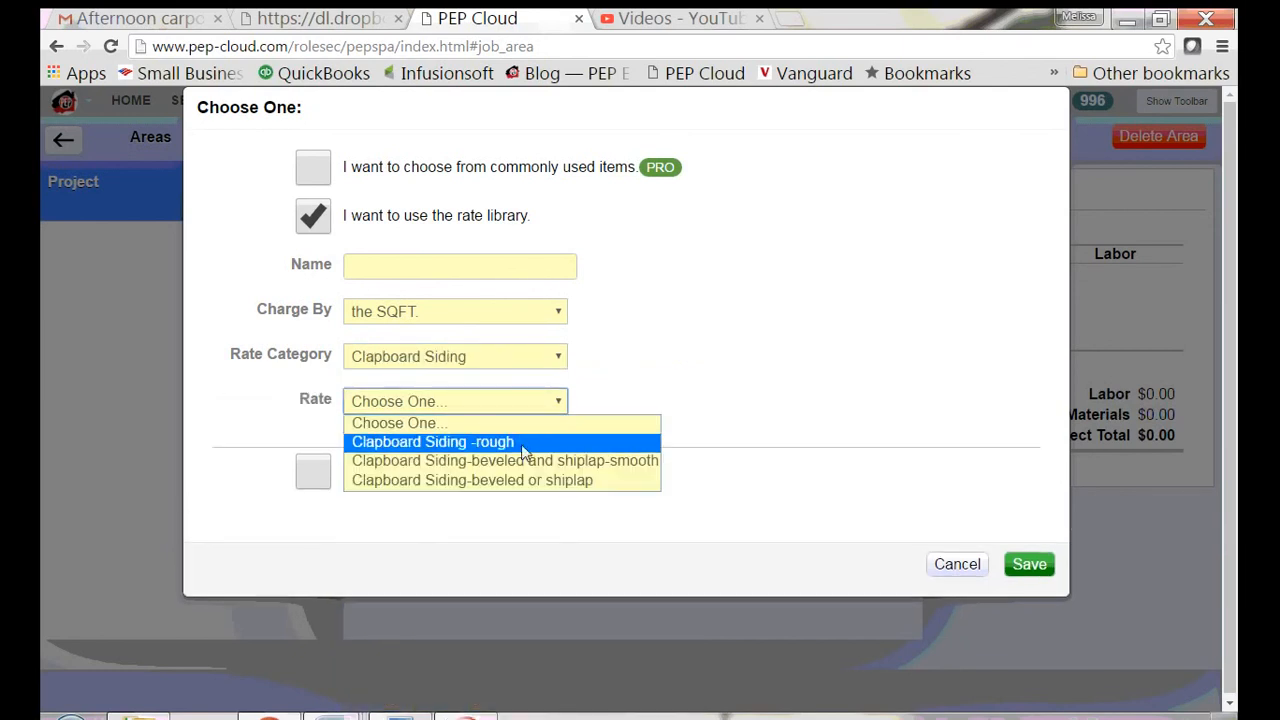
pyautogui.click(432, 442)
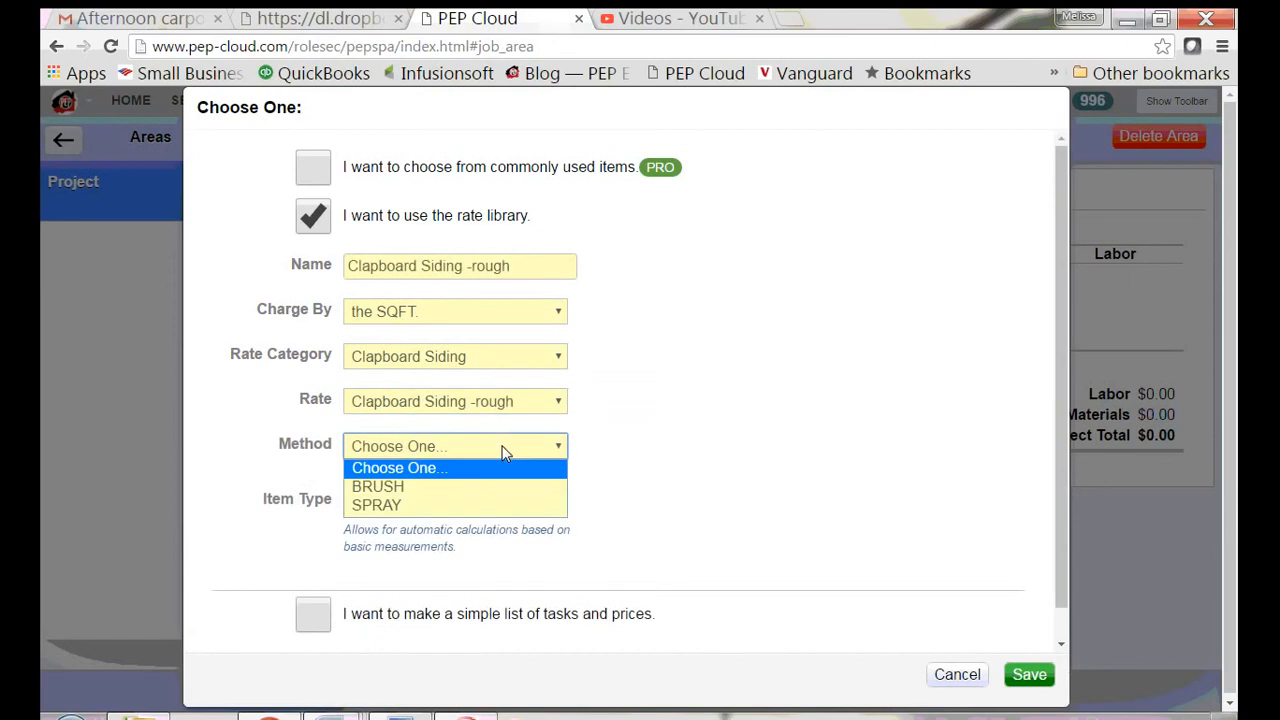
# Step: Set the siding item to brush application and Exterior Body type, then save it
pyautogui.click(378, 486)
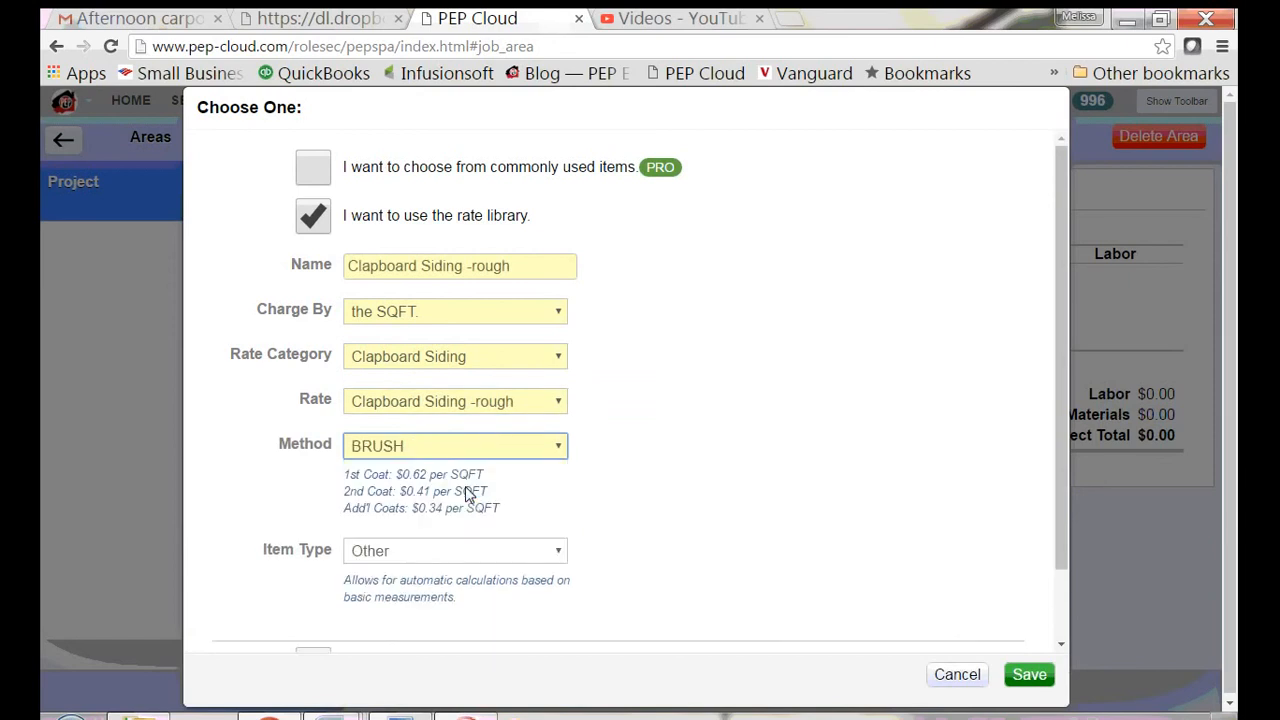
pyautogui.moveTo(290, 571)
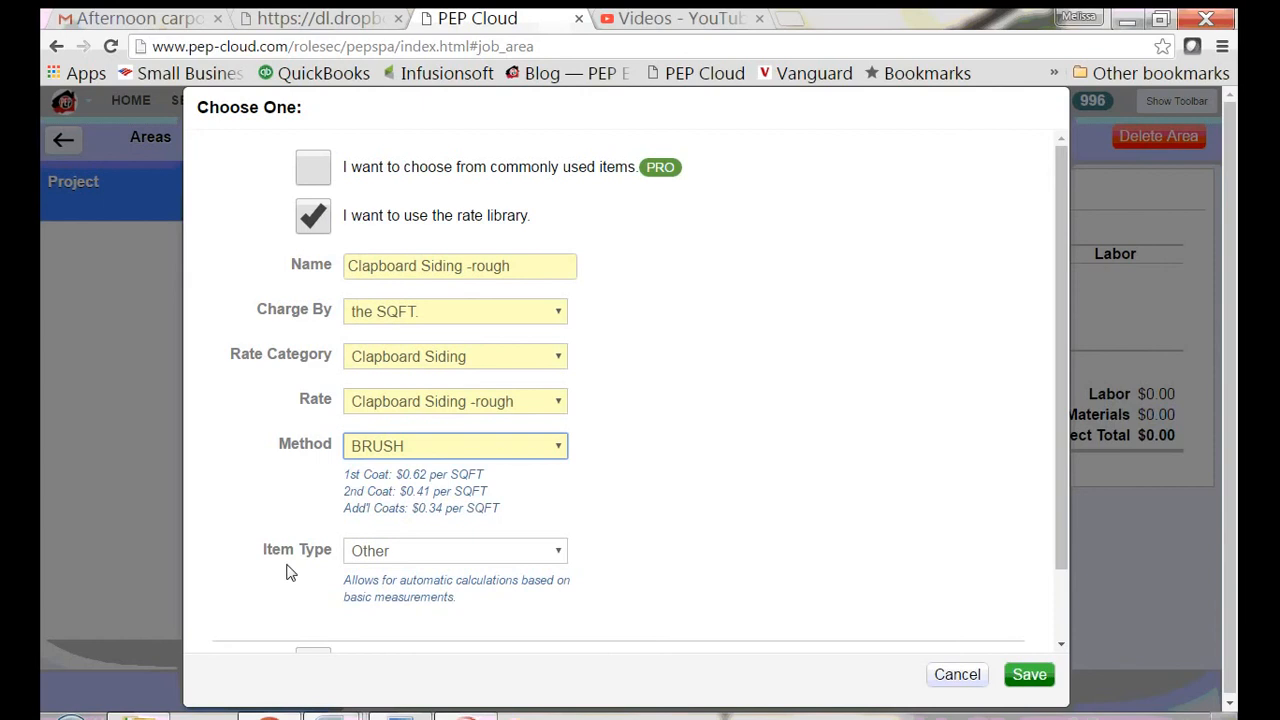
pyautogui.moveTo(417, 537)
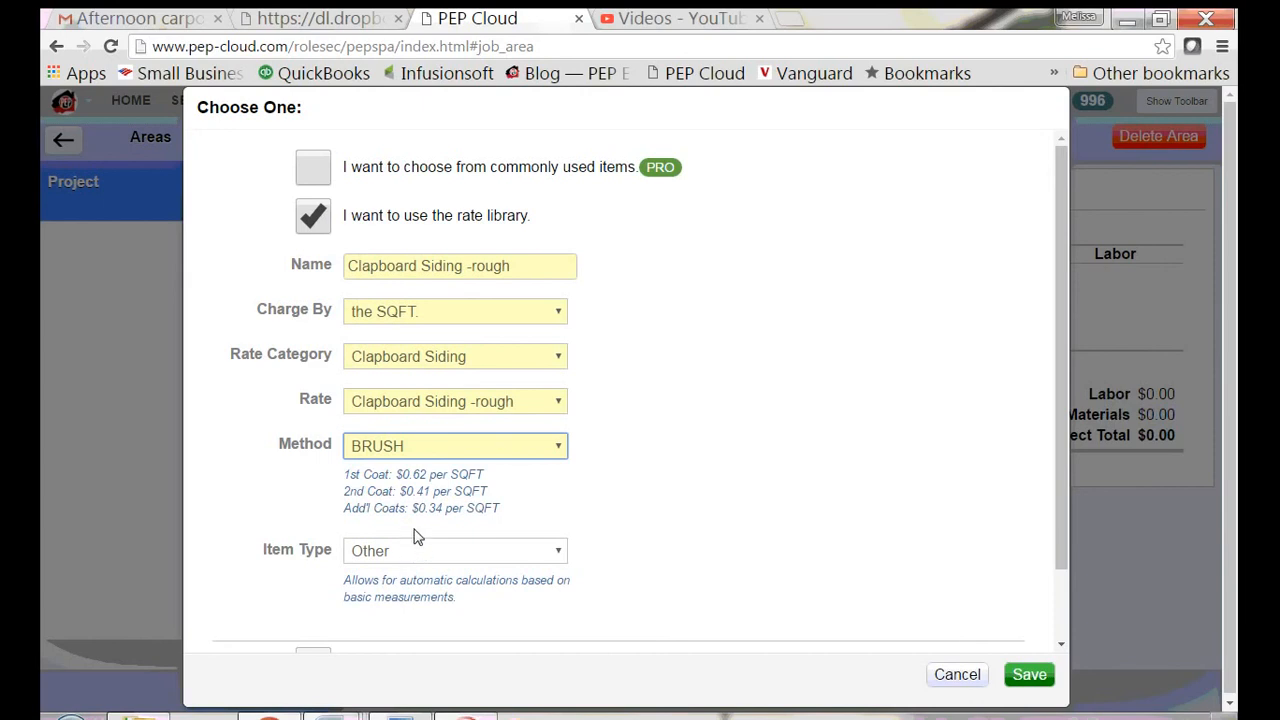
pyautogui.click(455, 550)
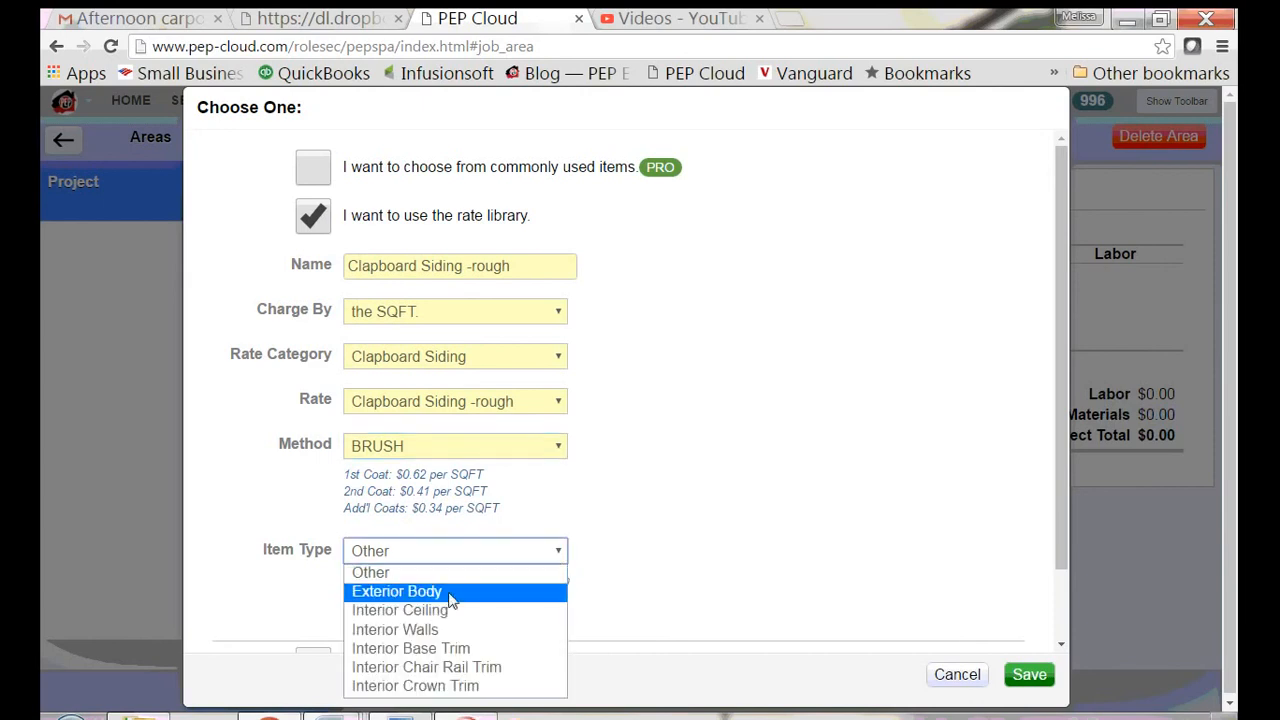
pyautogui.click(396, 591)
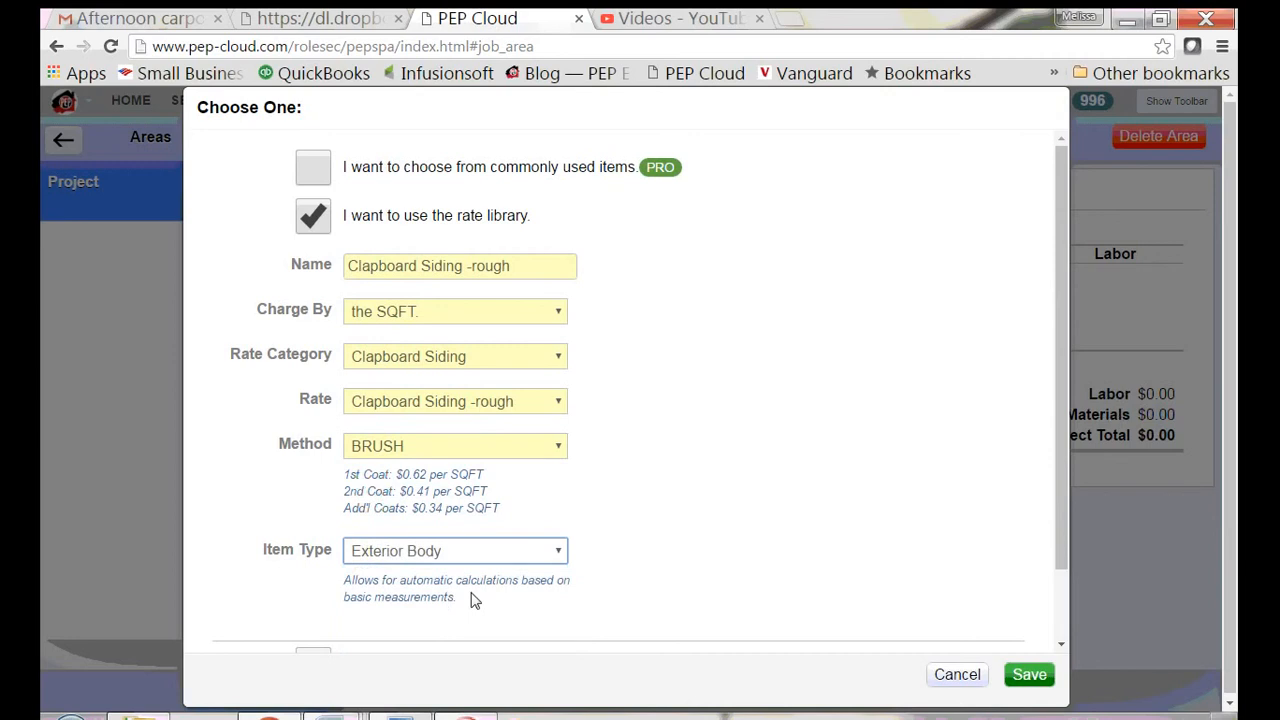
pyautogui.moveTo(443, 566)
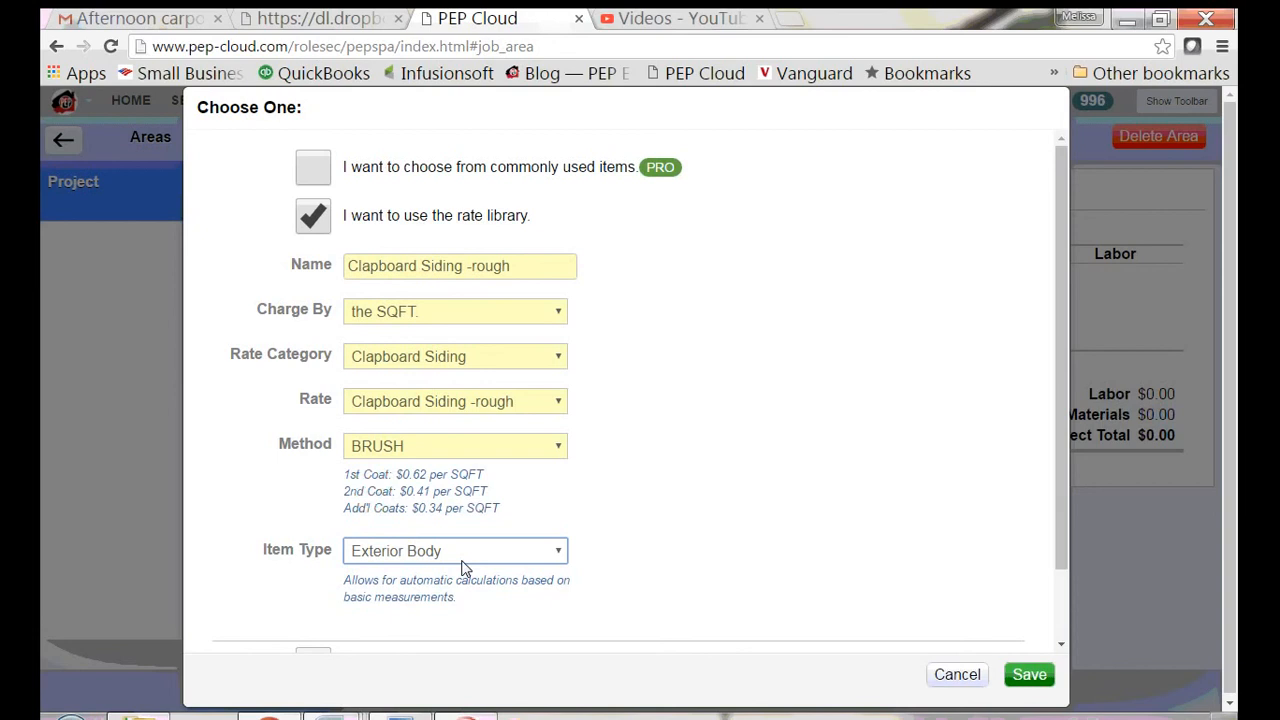
pyautogui.moveTo(457, 558)
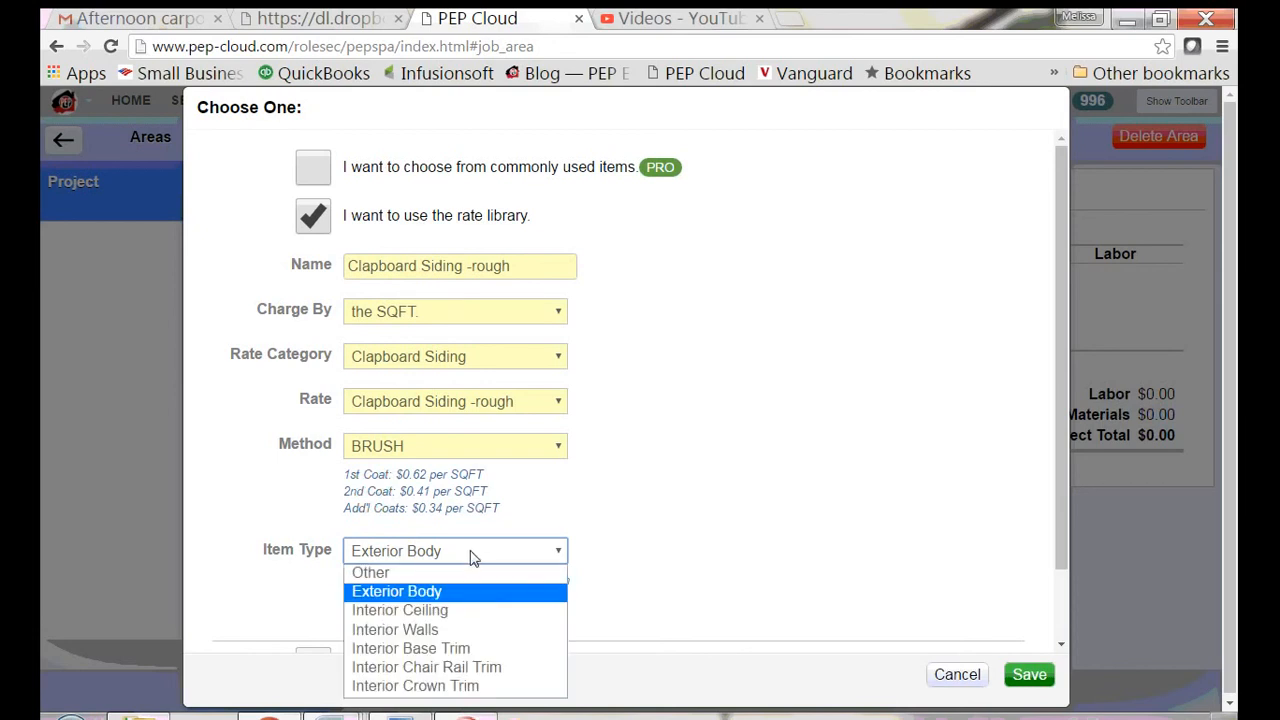
pyautogui.moveTo(500, 598)
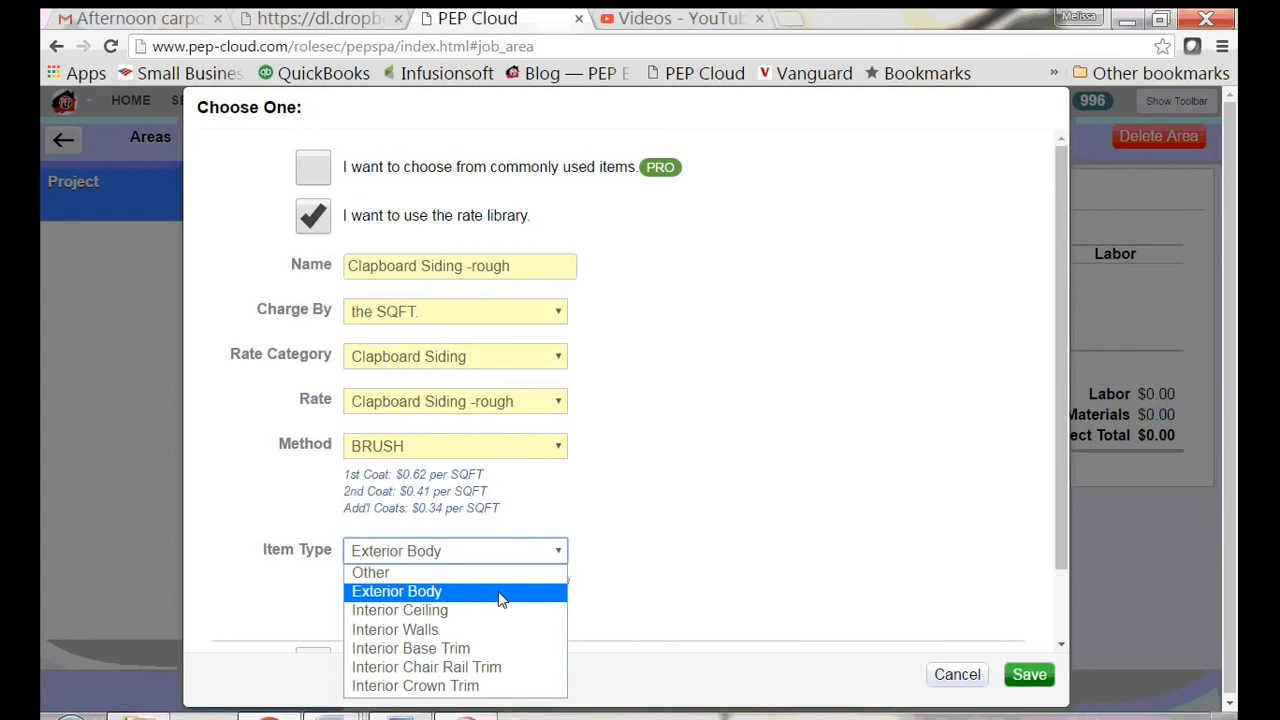
pyautogui.click(396, 591)
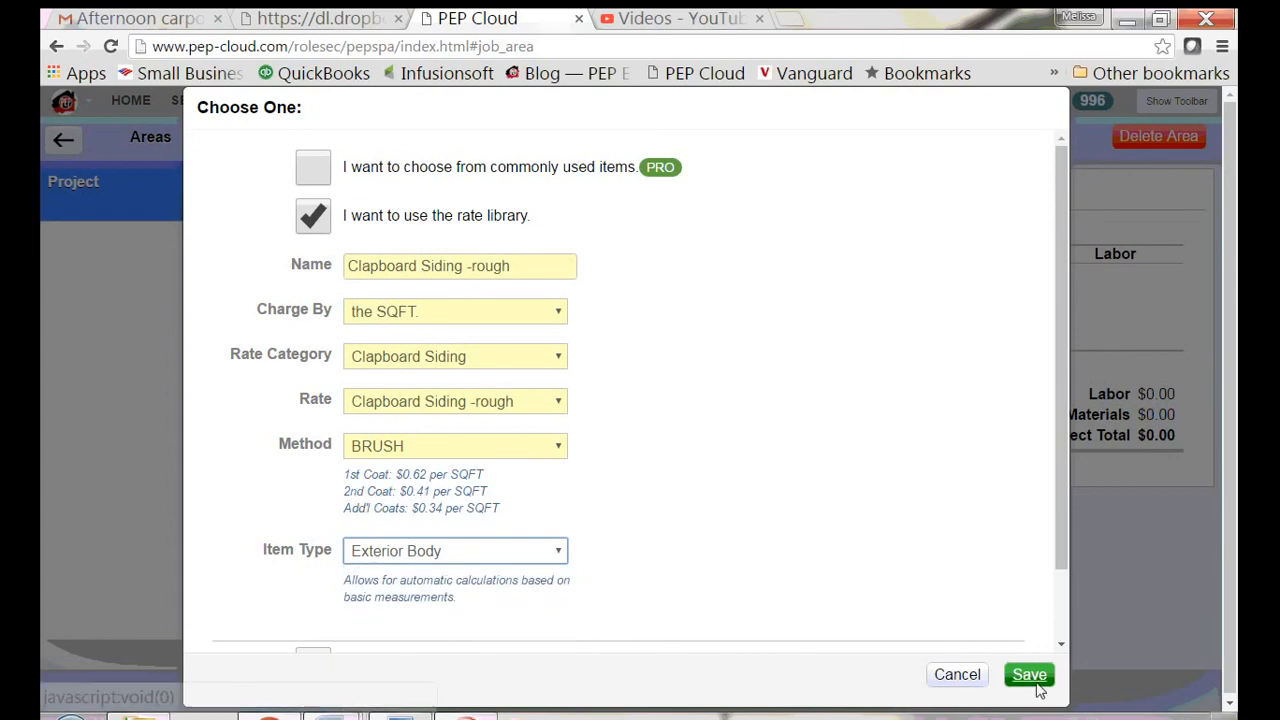
pyautogui.click(1029, 674)
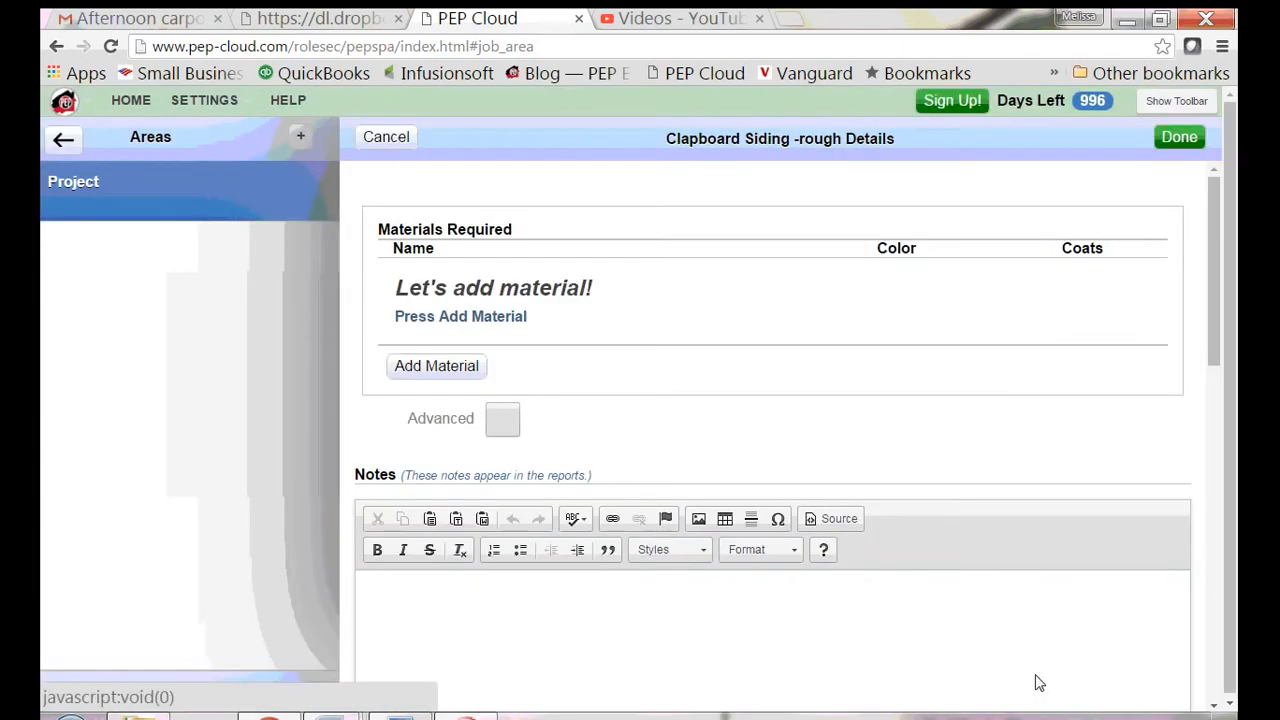
# Step: Add SWP Emerald Ext Flat, textured surface, colour TBD, as the item's material
pyautogui.click(436, 365)
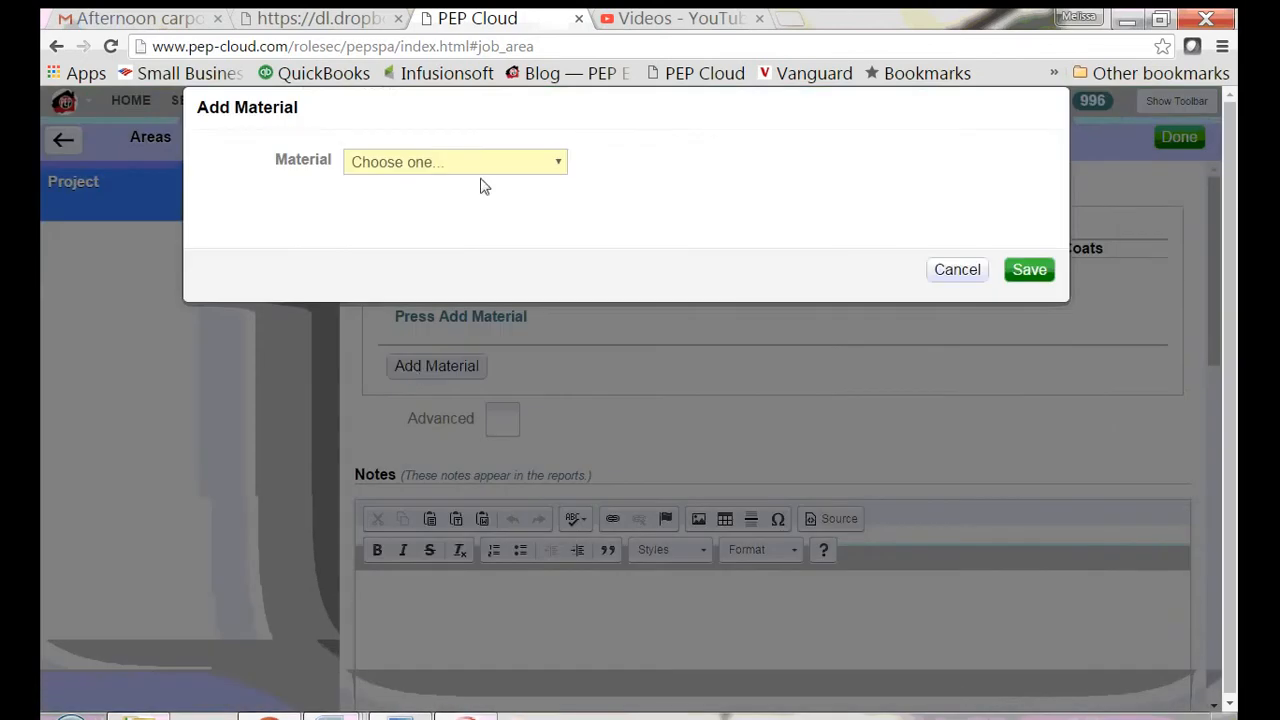
pyautogui.click(455, 161)
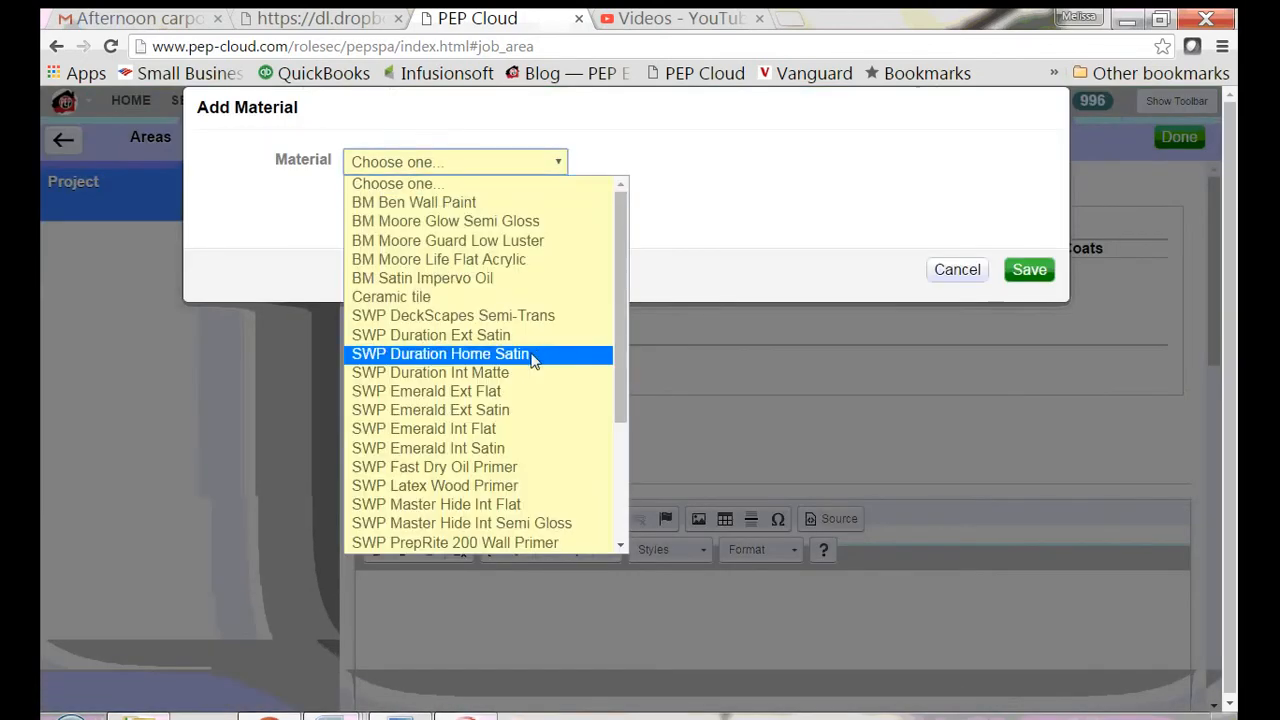
pyautogui.click(426, 391)
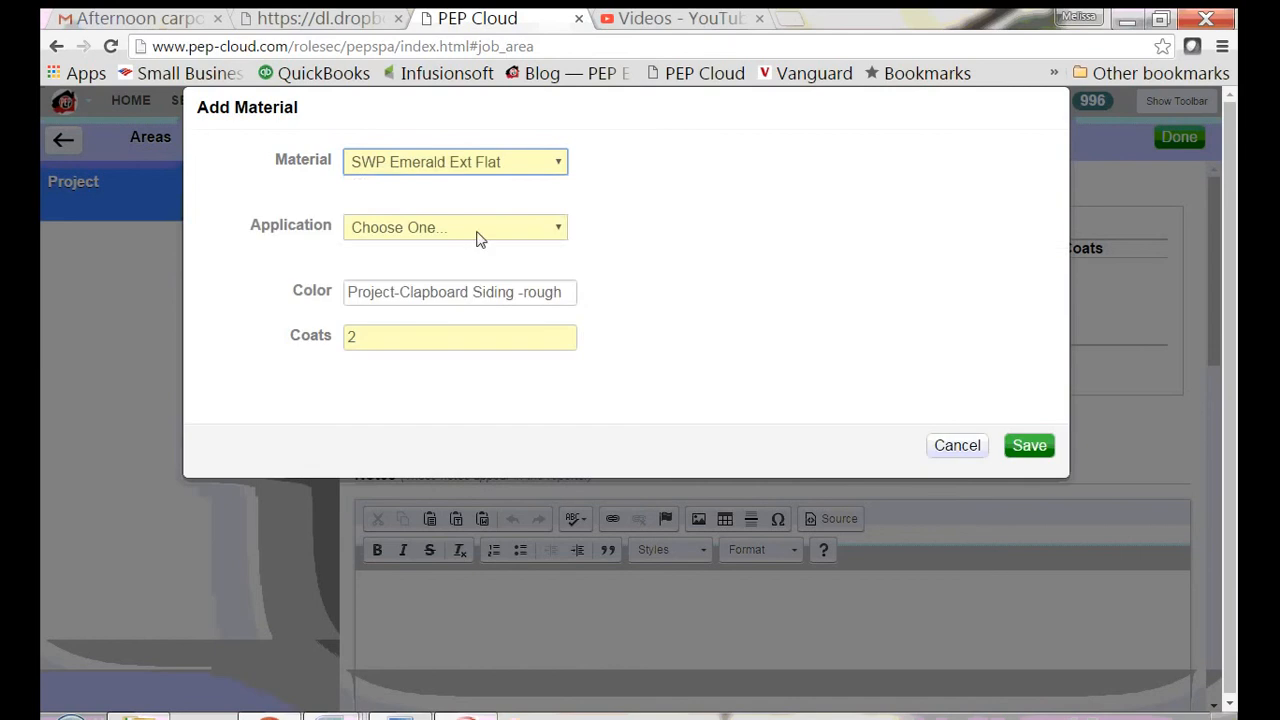
pyautogui.click(455, 227)
pyautogui.write('T')
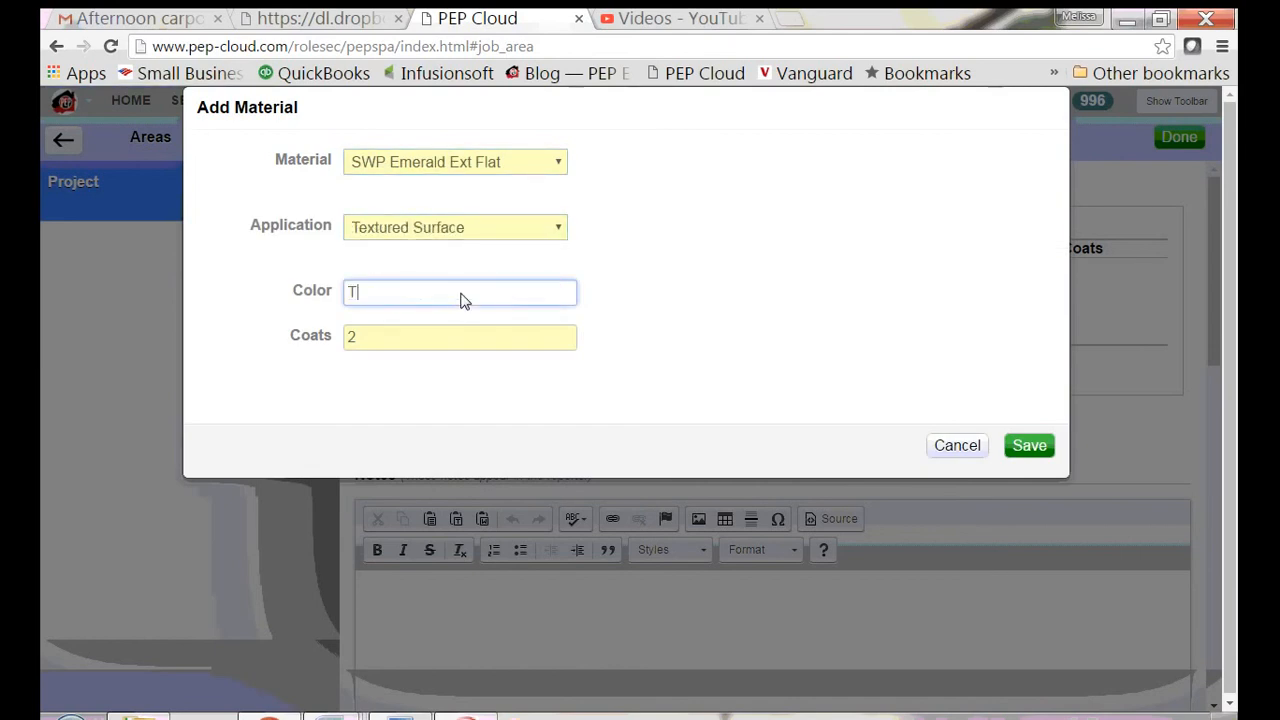
pyautogui.write('BD')
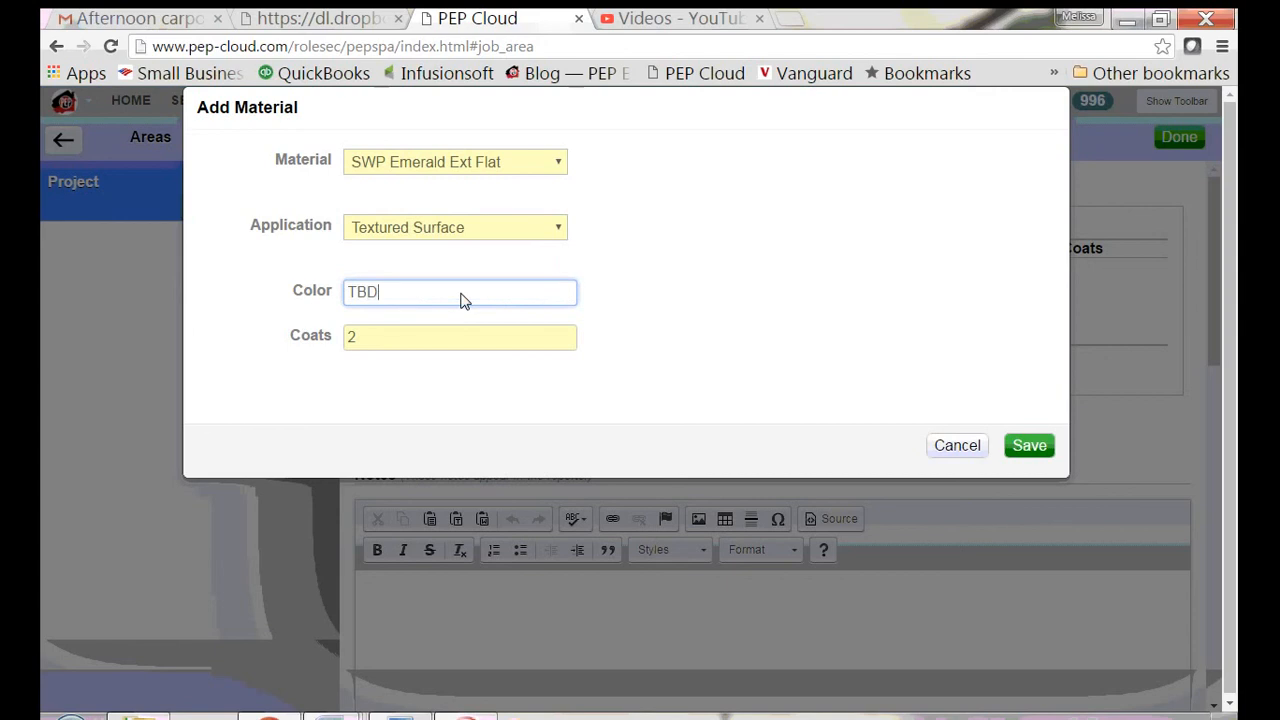
pyautogui.moveTo(1029, 445)
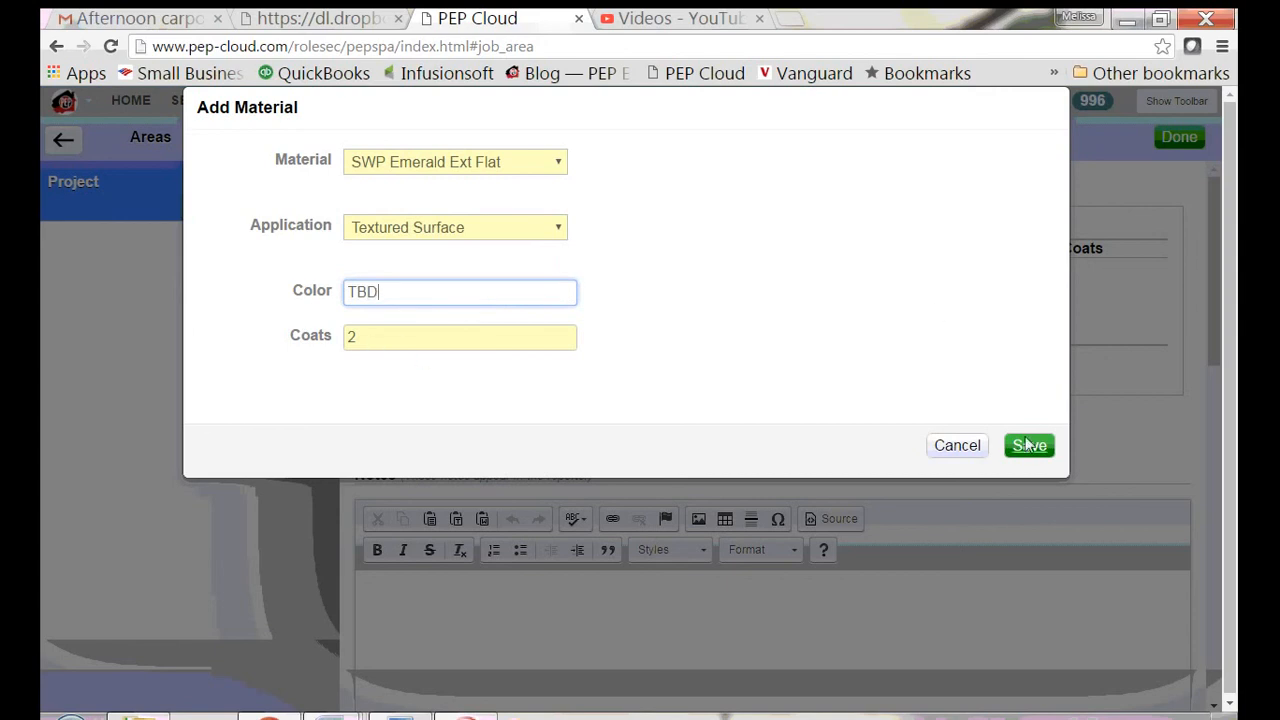
pyautogui.click(1029, 445)
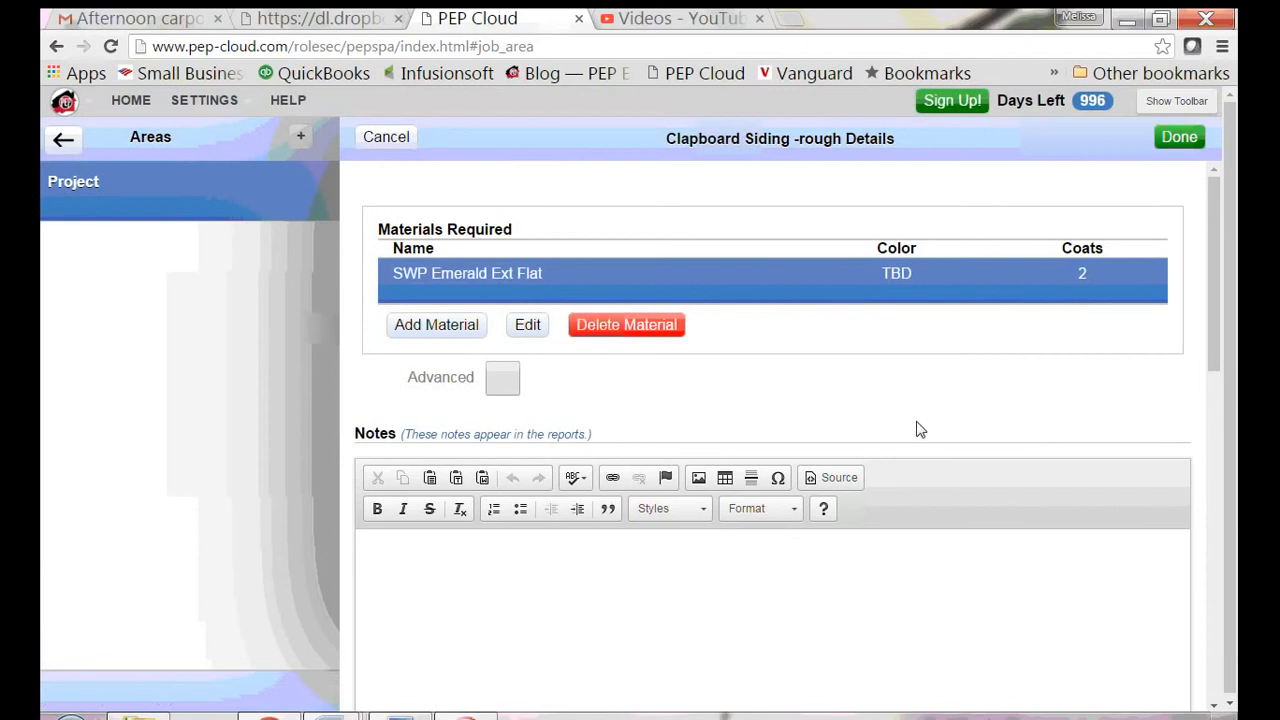
# Step: Close the item details, review the $781.95 total, and begin adding the item to favorites
pyautogui.click(1179, 137)
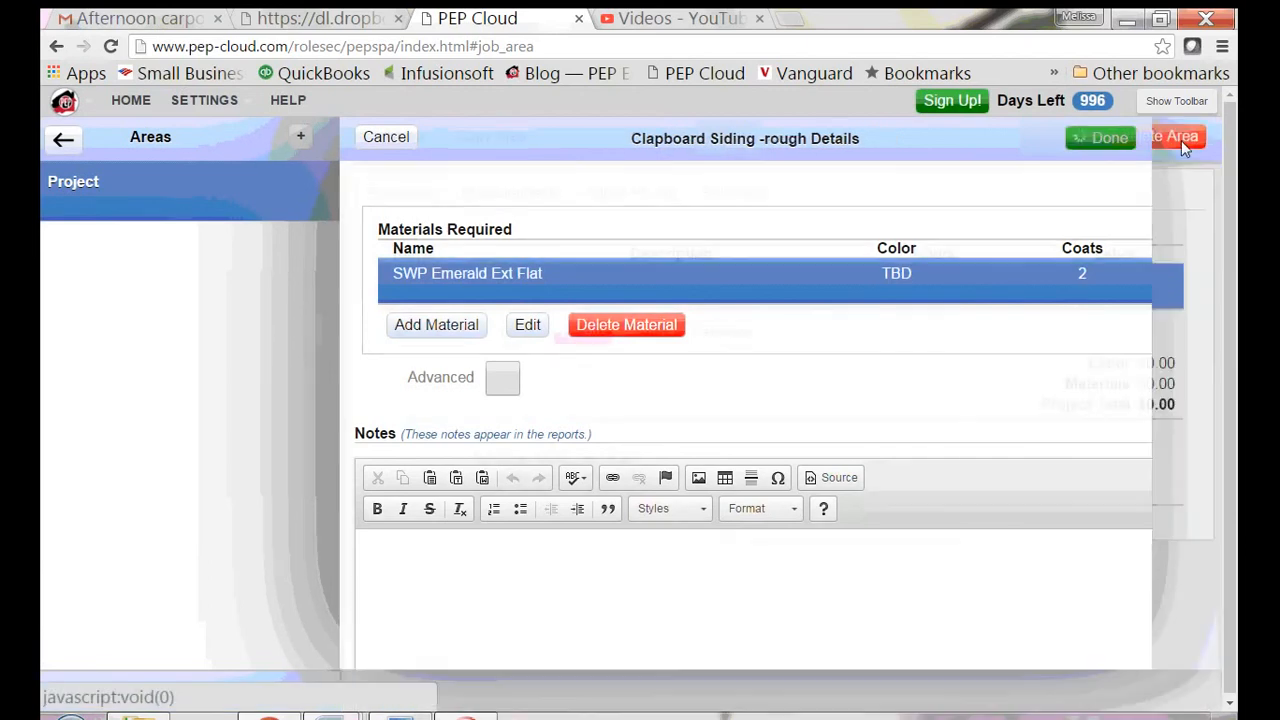
pyautogui.click(1100, 137)
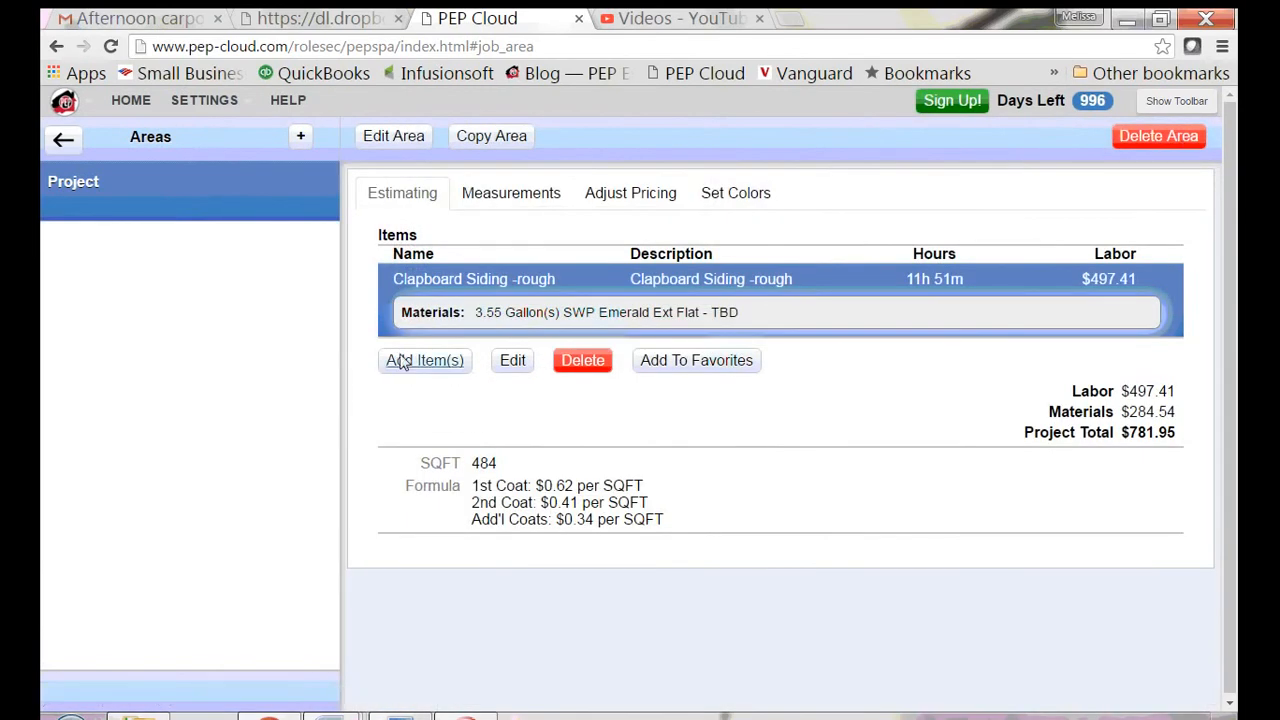
pyautogui.moveTo(495, 462)
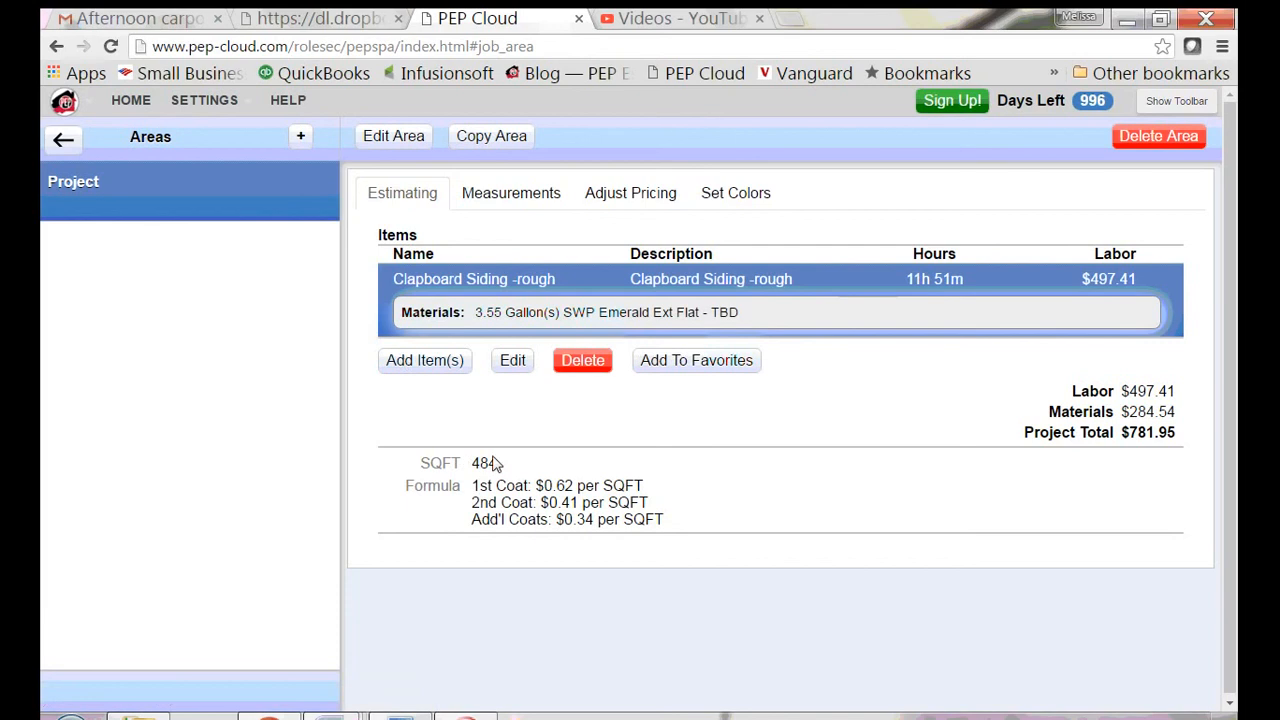
pyautogui.moveTo(500, 470)
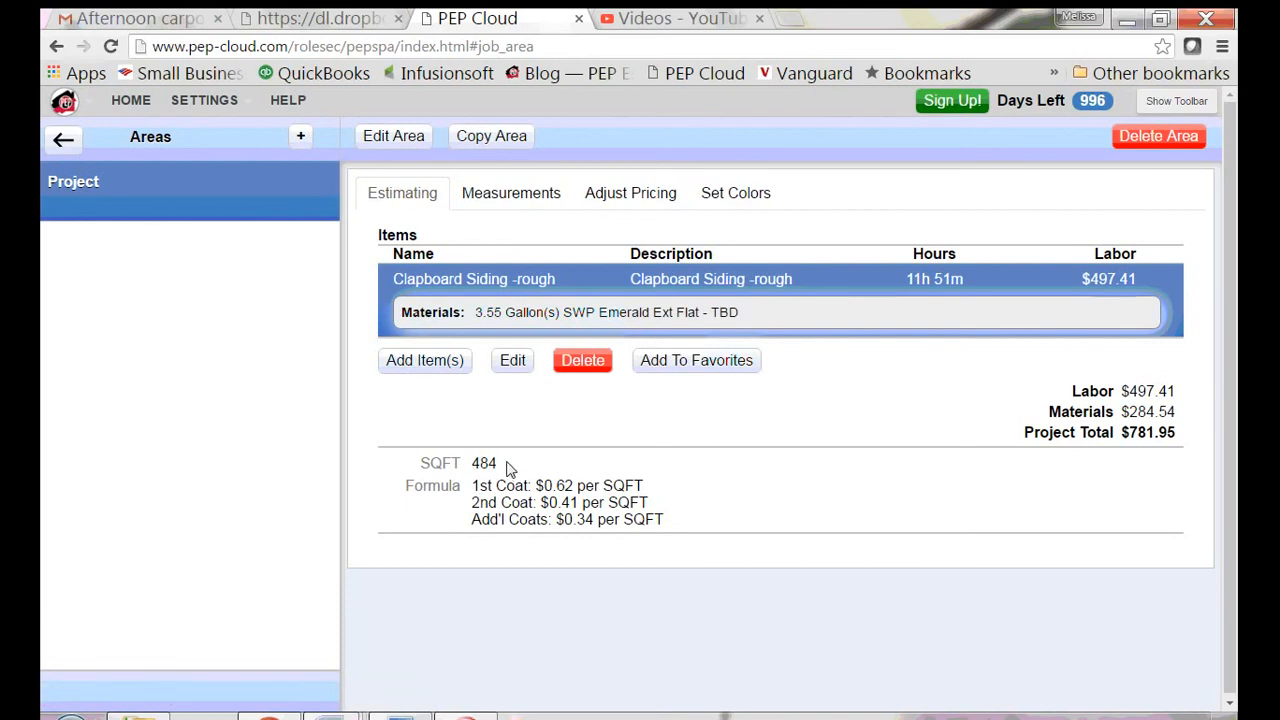
pyautogui.moveTo(529, 430)
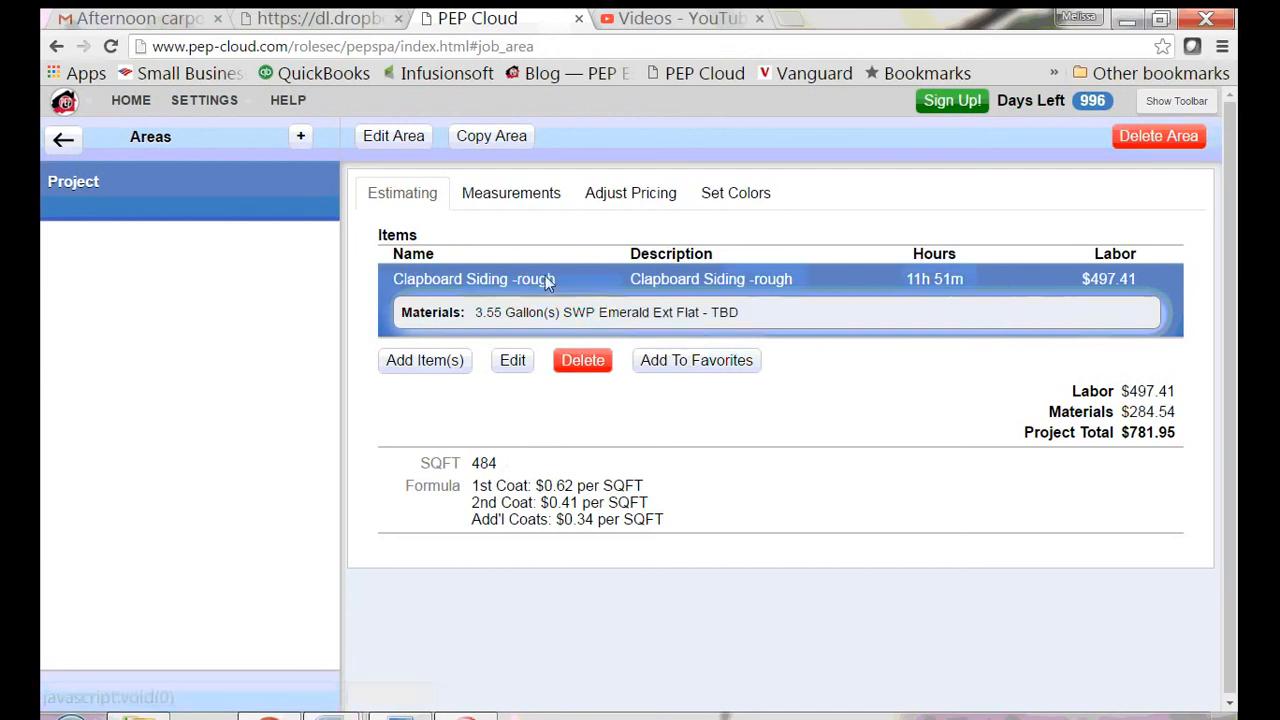
pyautogui.moveTo(918, 290)
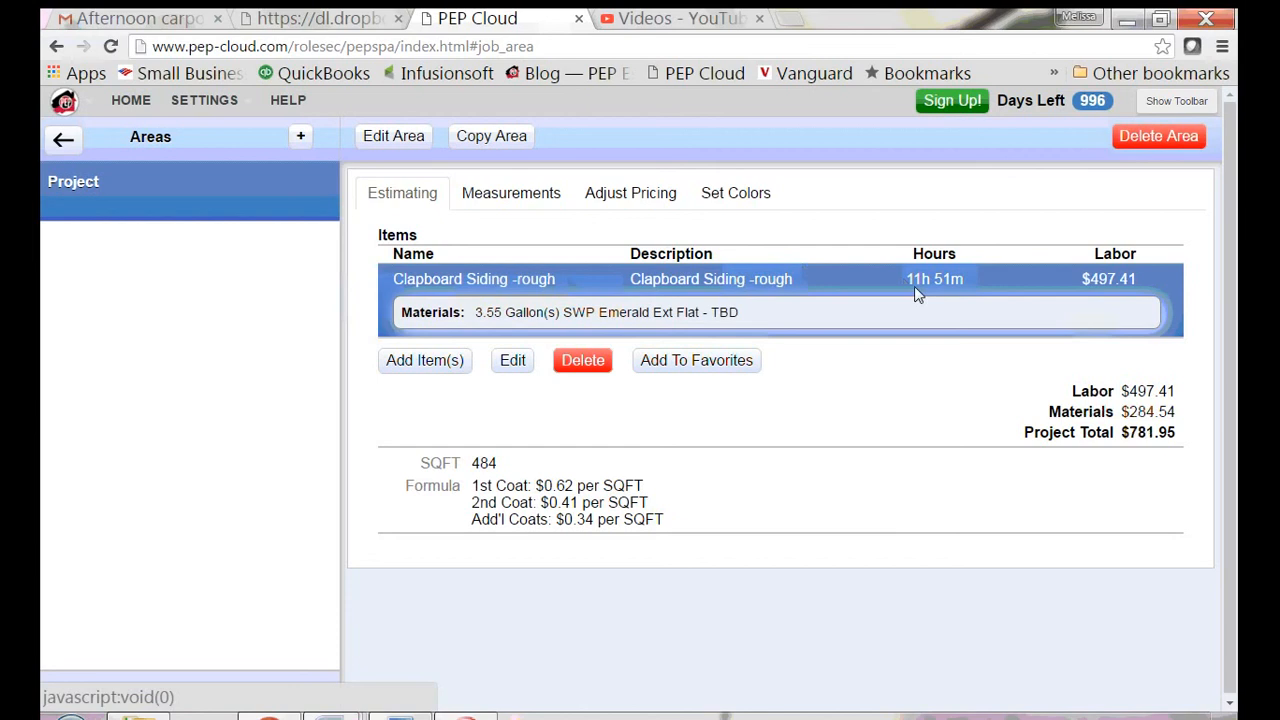
pyautogui.moveTo(931, 283)
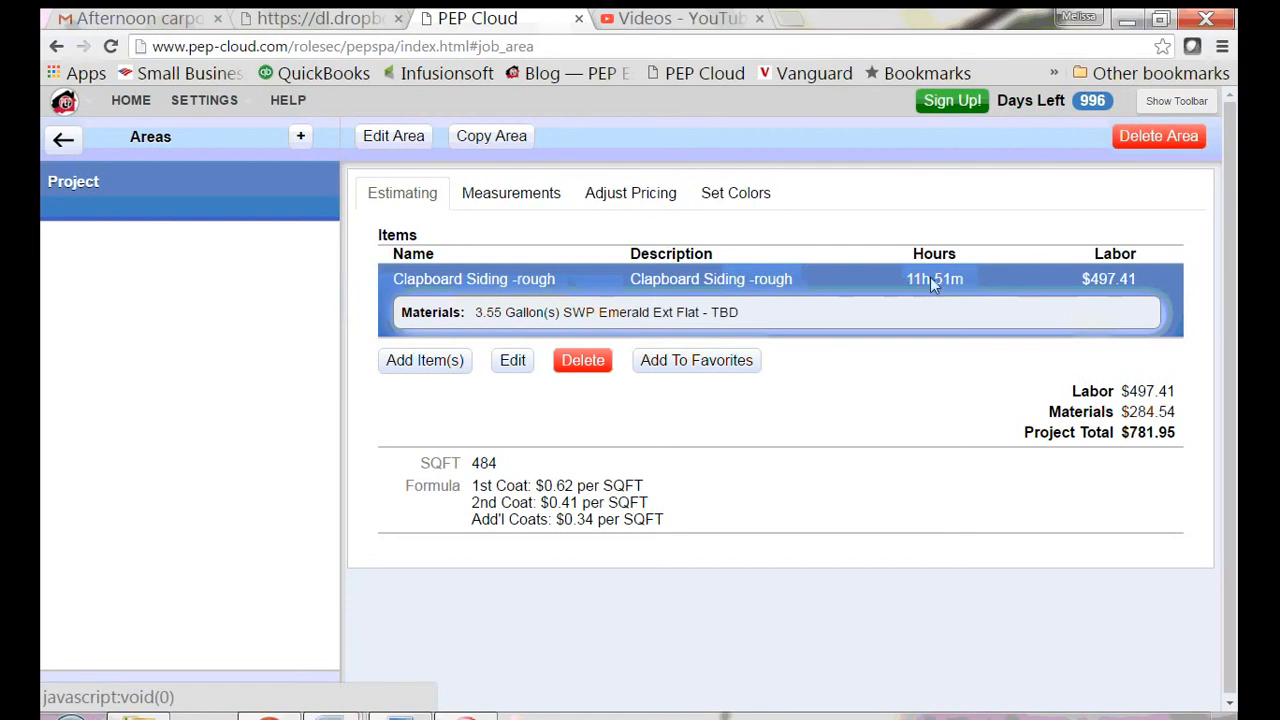
pyautogui.moveTo(936, 292)
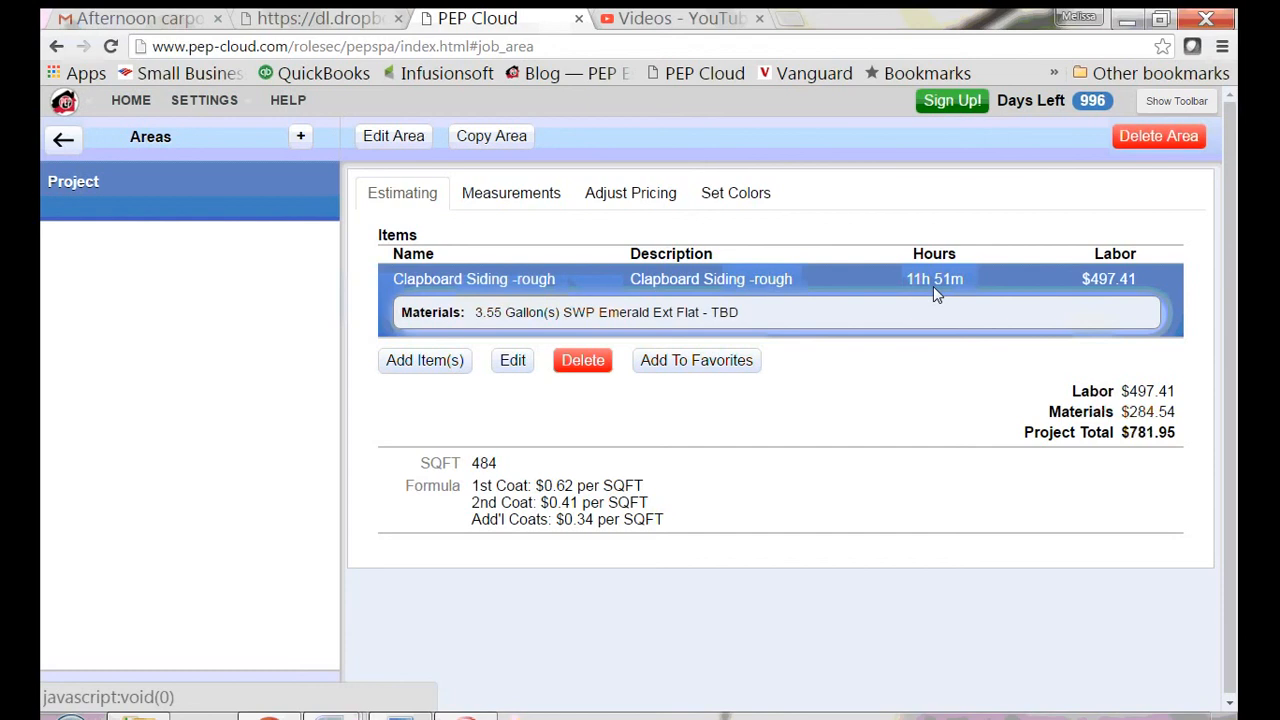
pyautogui.moveTo(1040, 305)
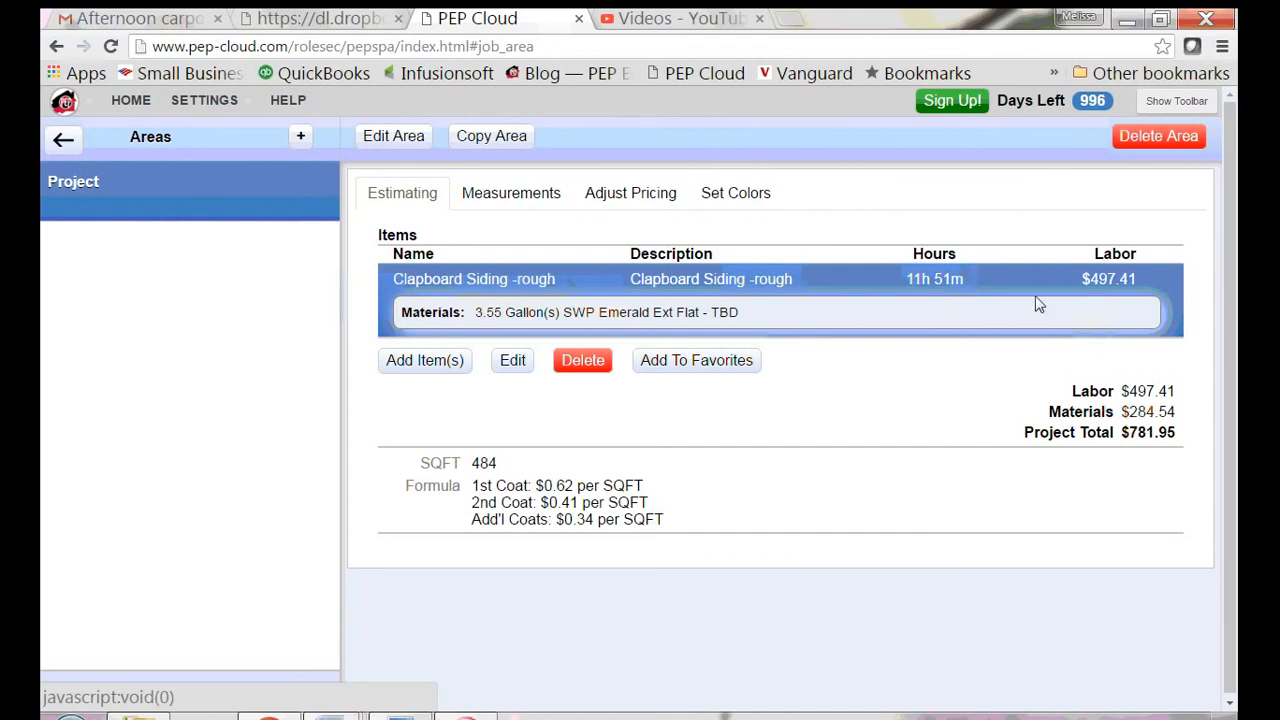
pyautogui.moveTo(1117, 303)
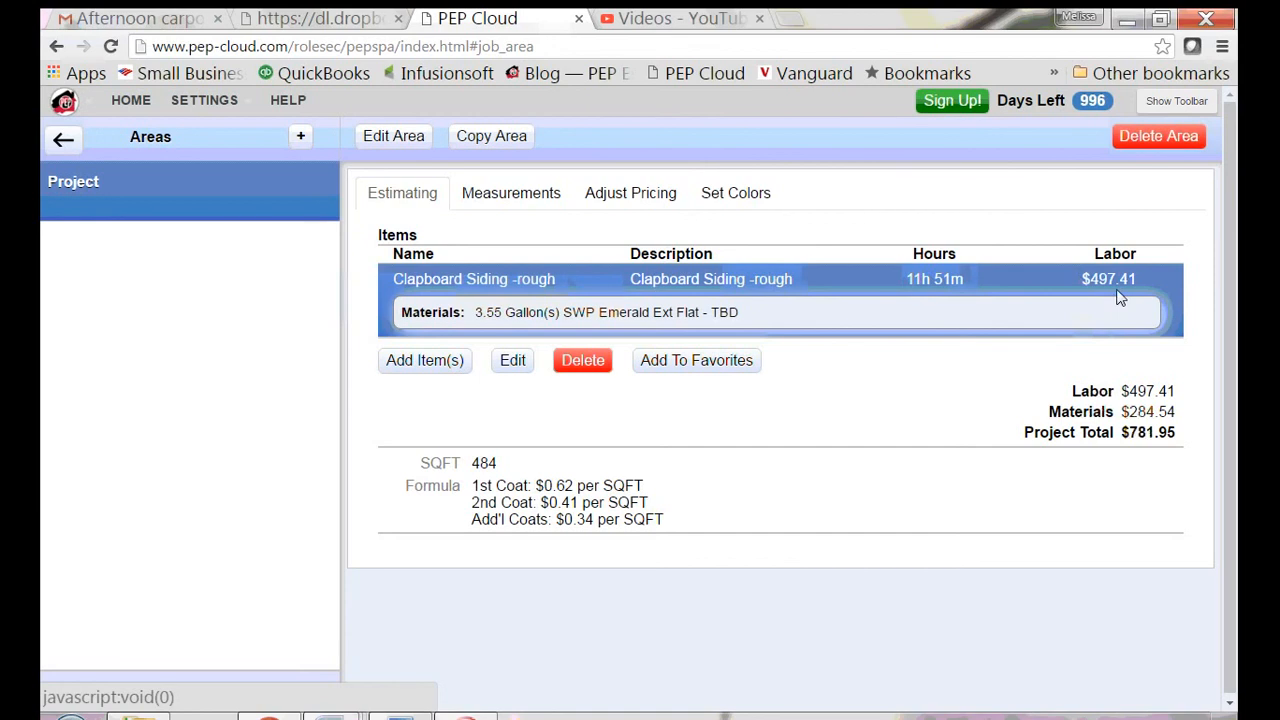
pyautogui.moveTo(884, 330)
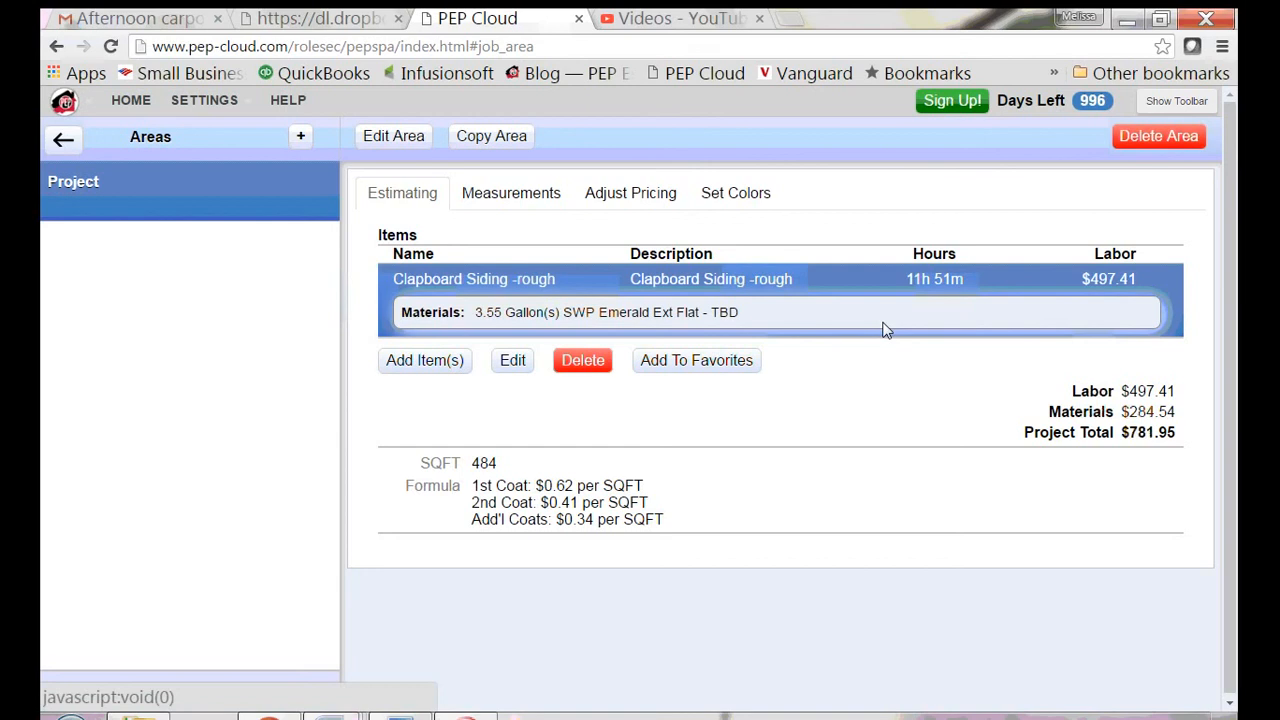
pyautogui.moveTo(805, 487)
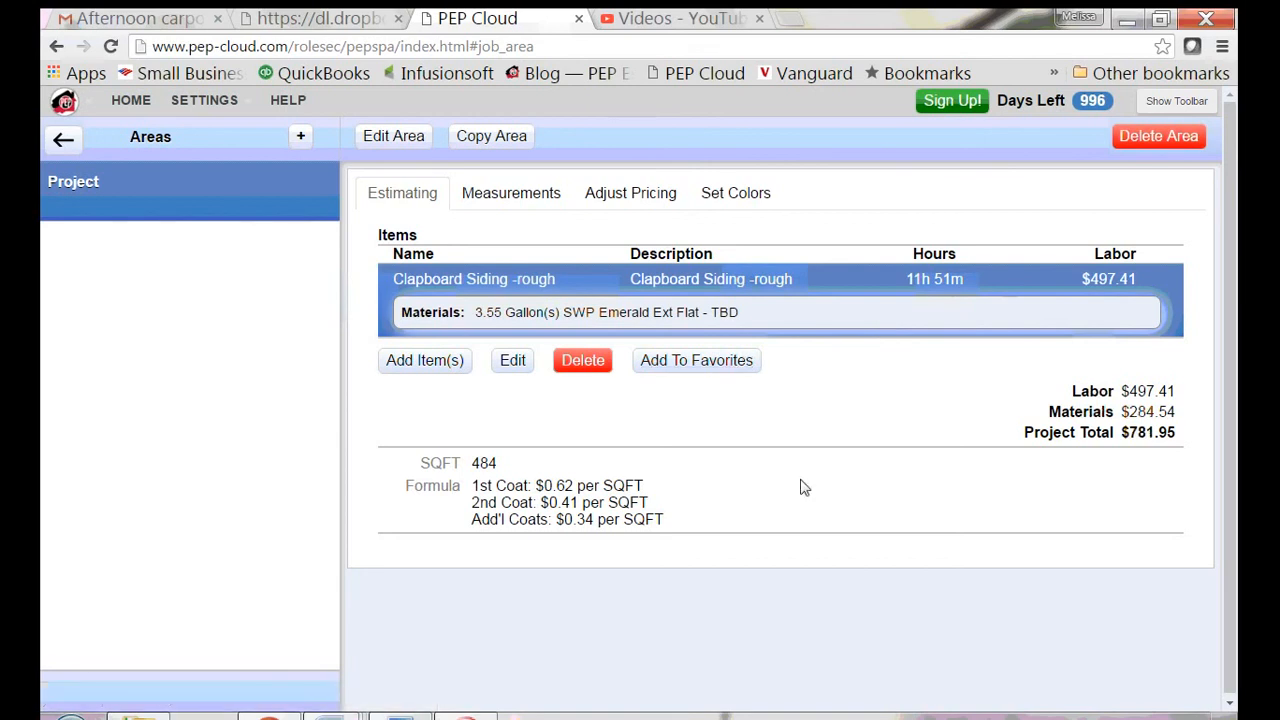
pyautogui.click(696, 360)
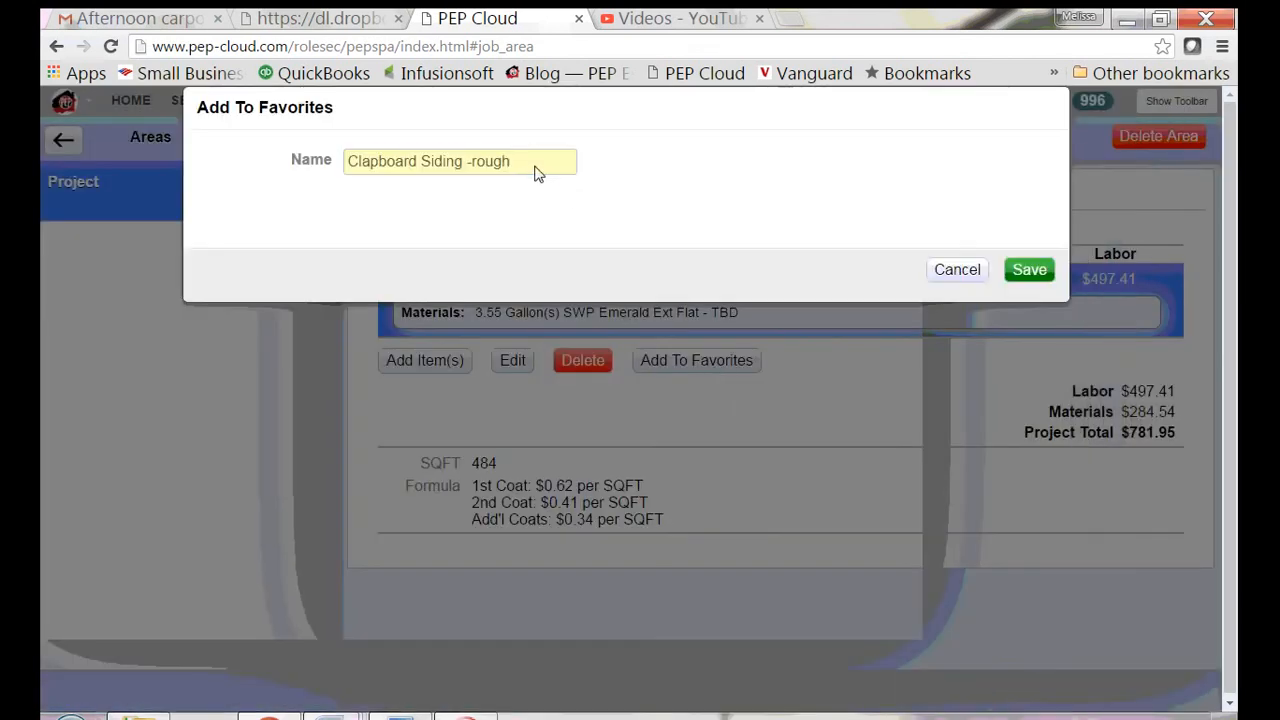